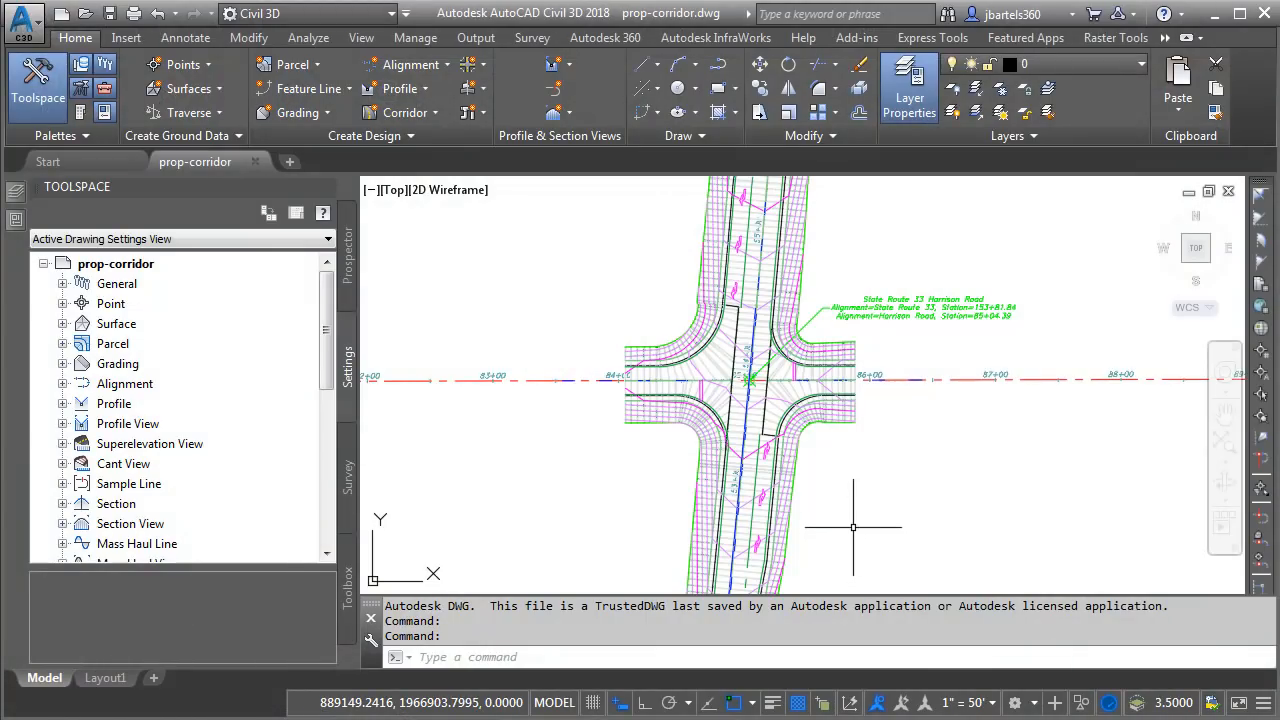
mouse_move(855, 524)
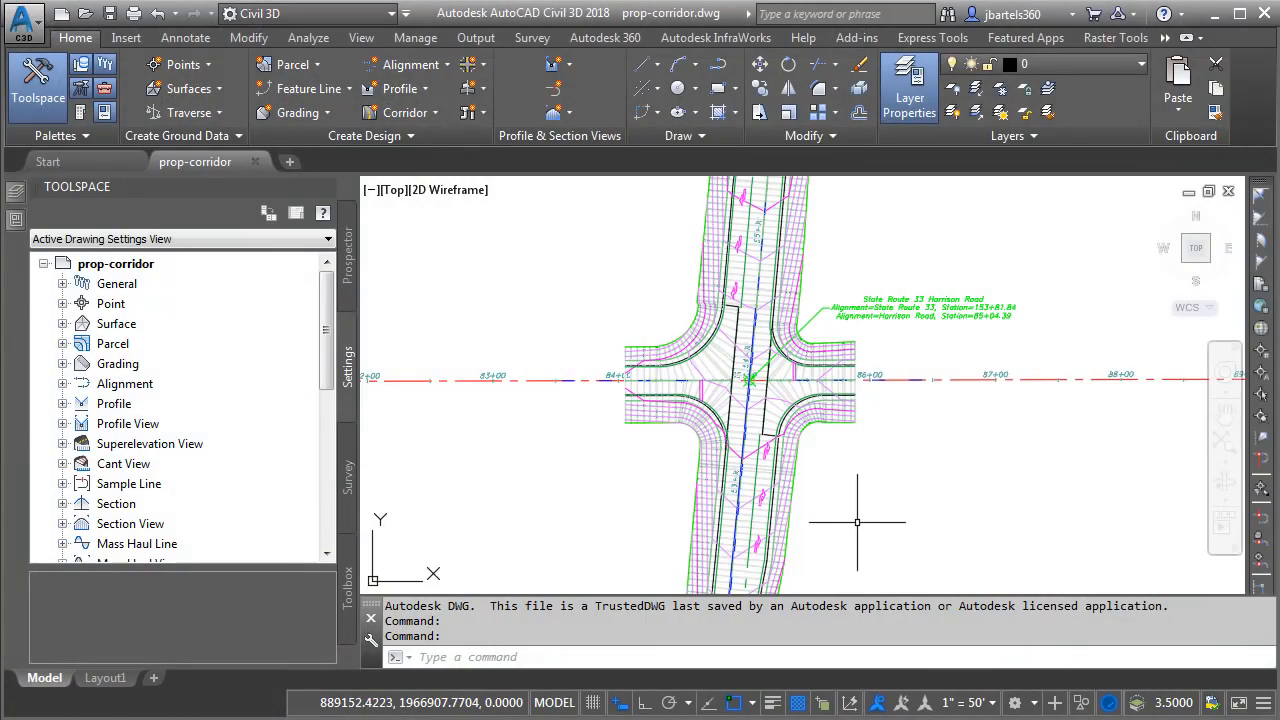
mouse_move(857, 487)
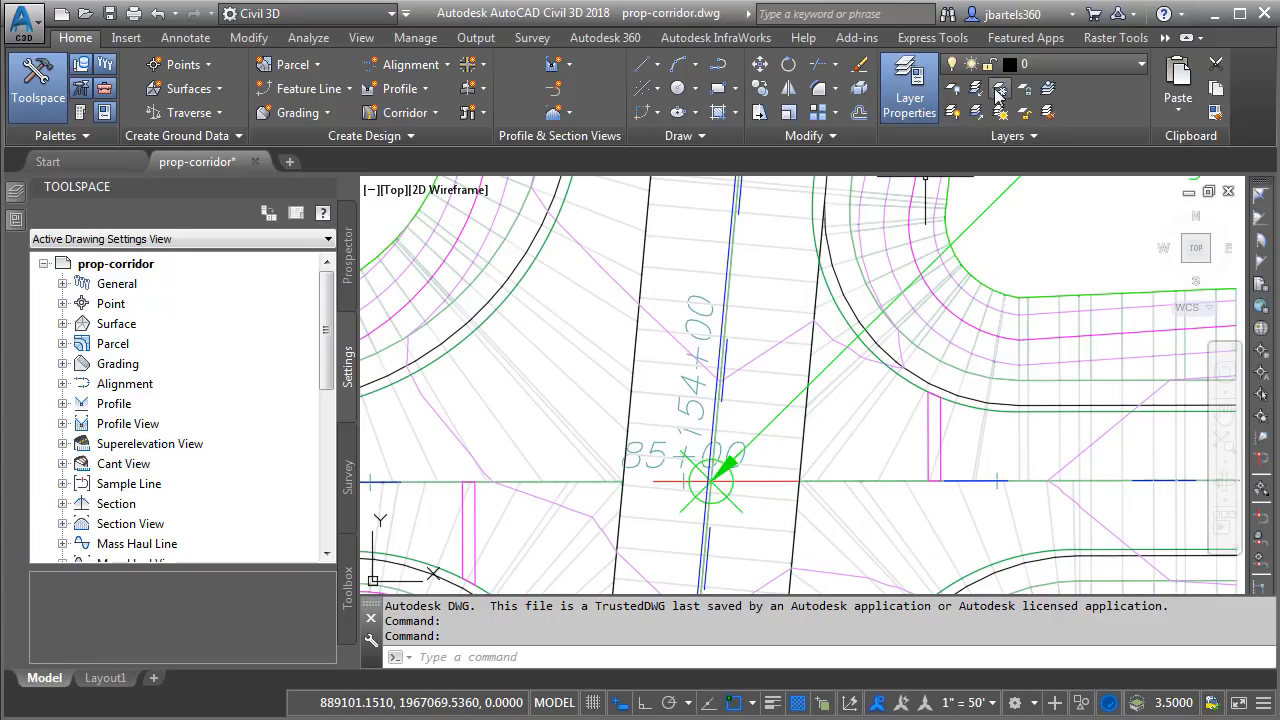
Freeze the 'Z-SRF-Corridor - (1) Surface - (1)' layer to hide the corridor surface
click(998, 89)
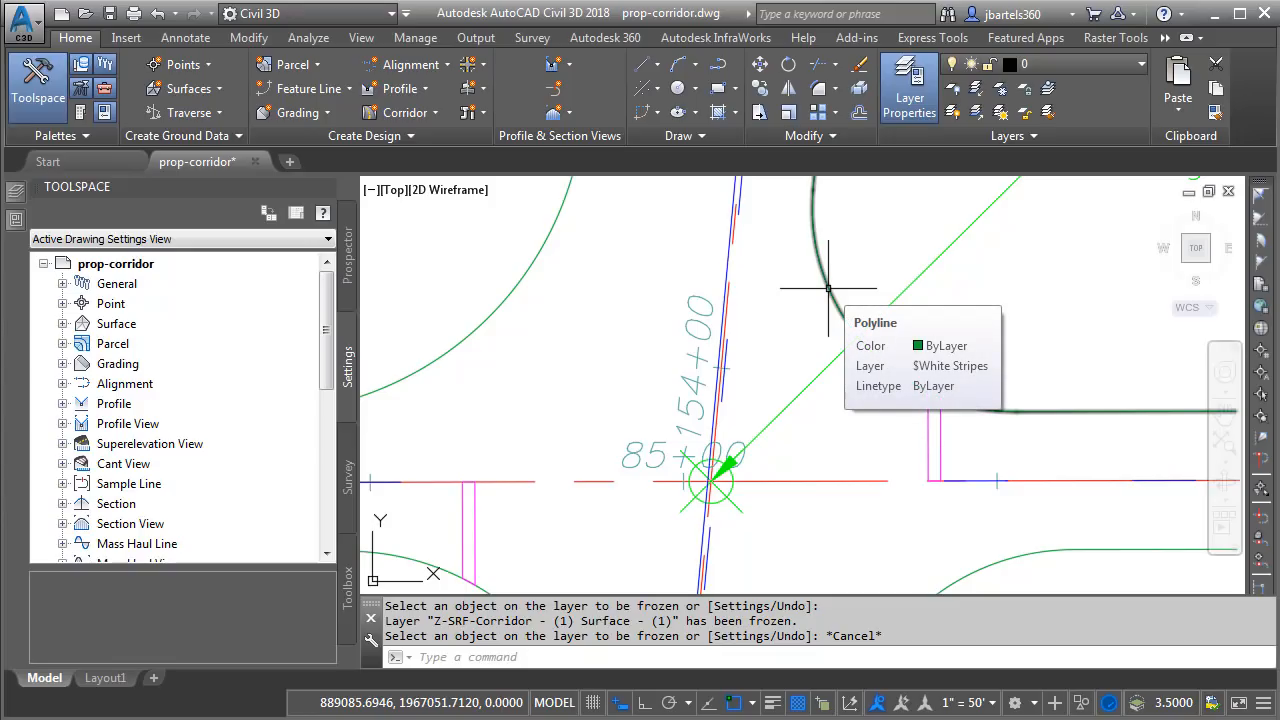
mouse_move(728, 270)
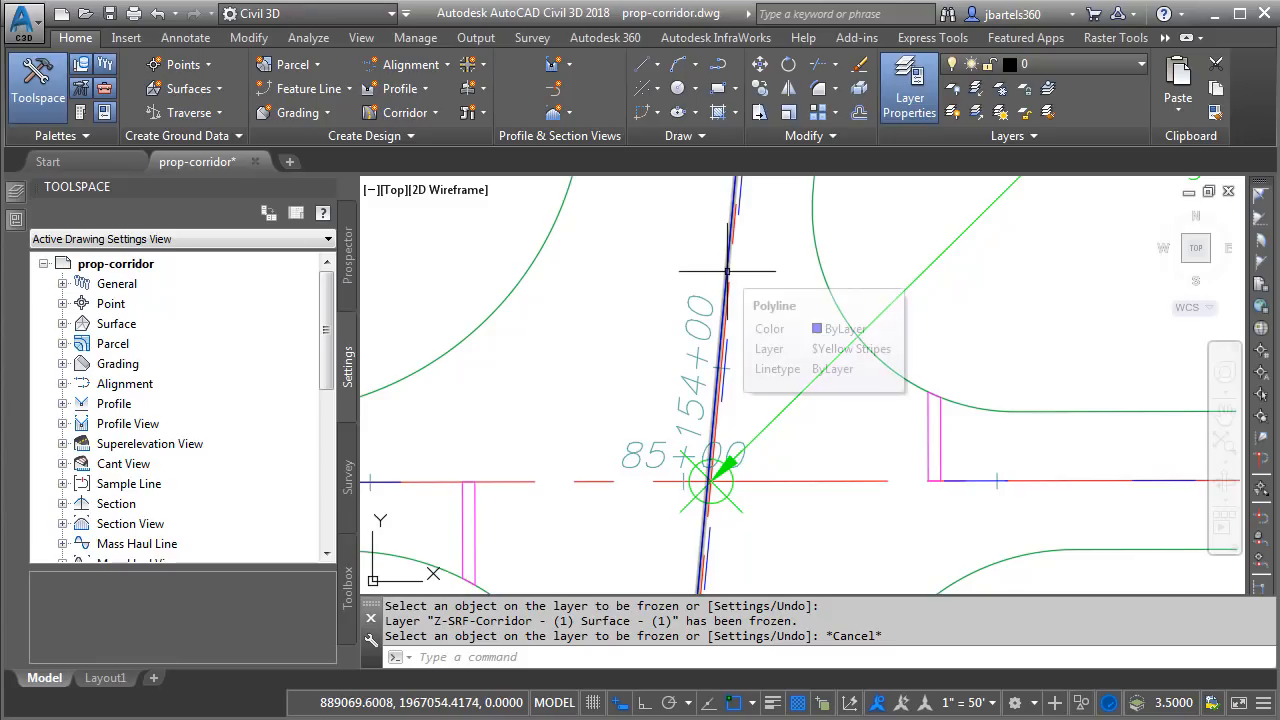
mouse_move(886, 410)
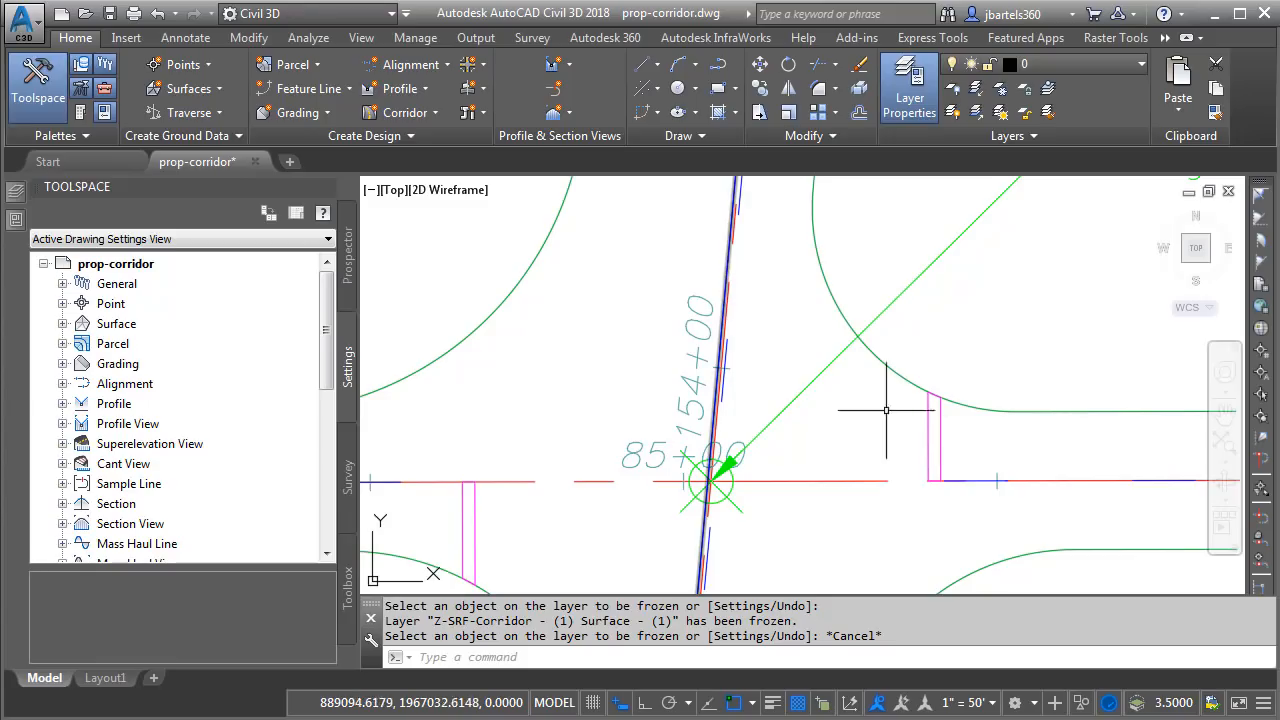
mouse_move(925, 420)
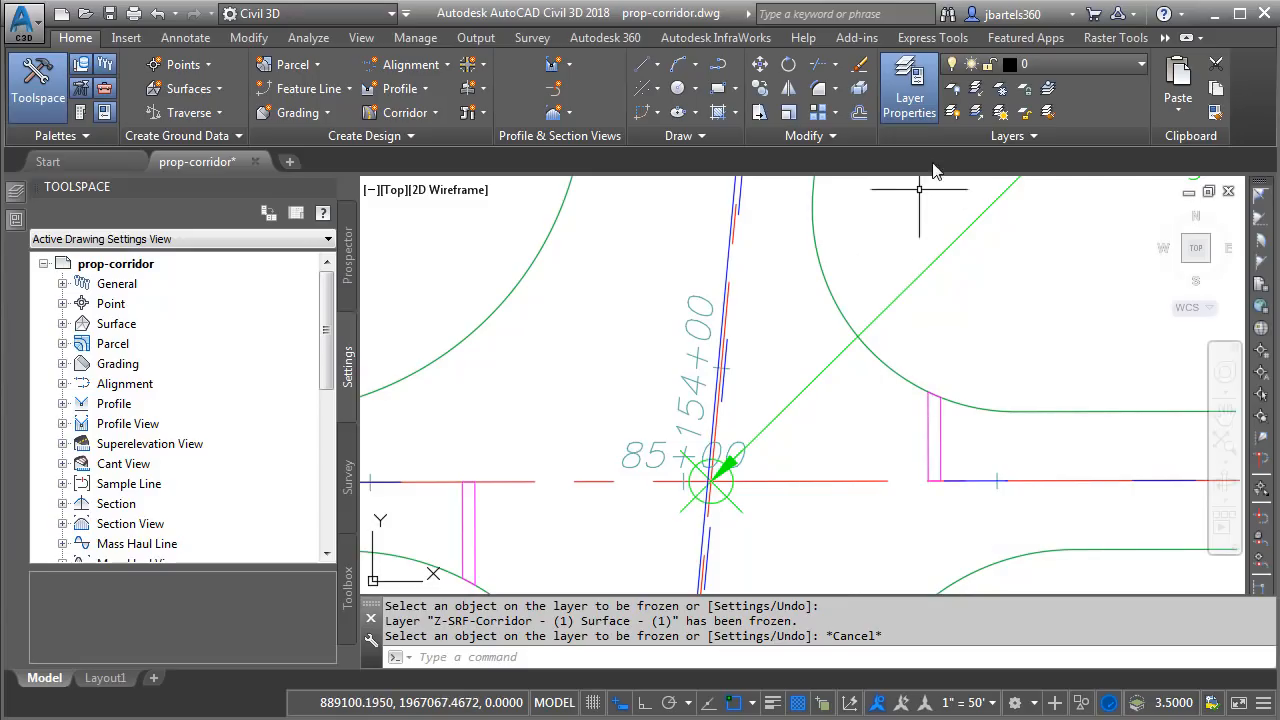
mouse_move(975, 88)
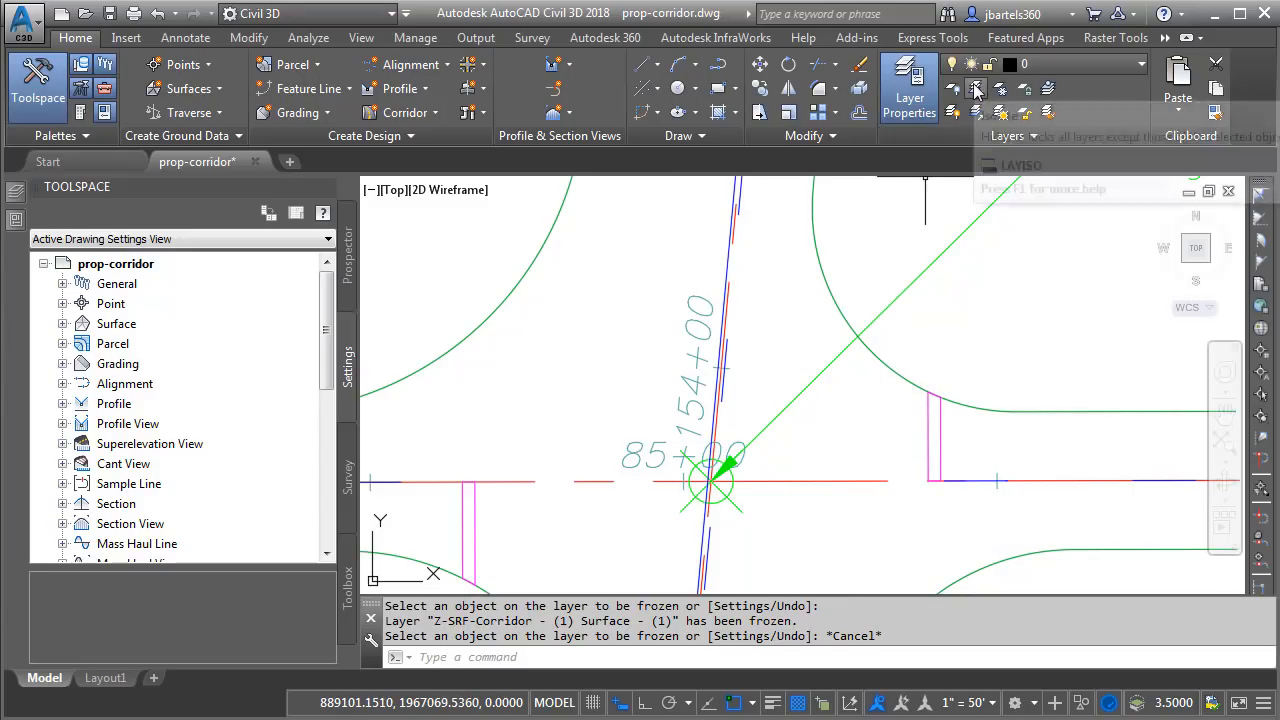
Isolate the striping layers by picking the curved white stripe polyline
click(975, 89)
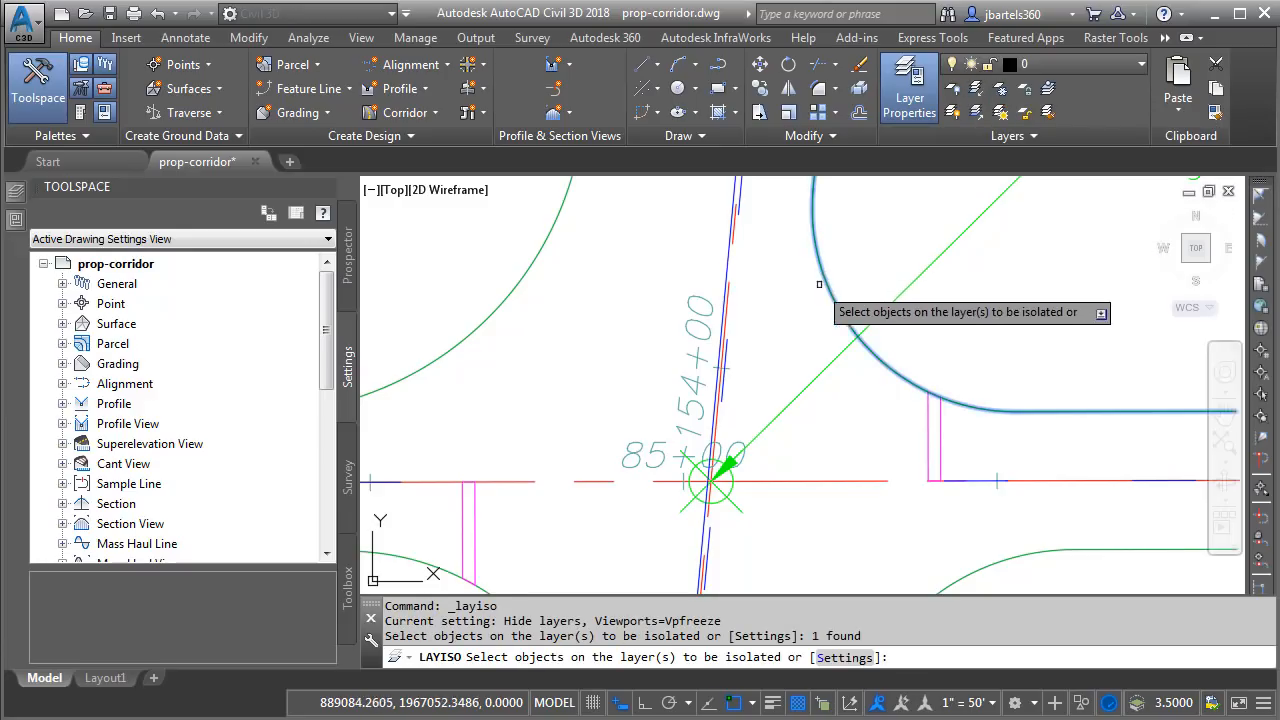
click(932, 445)
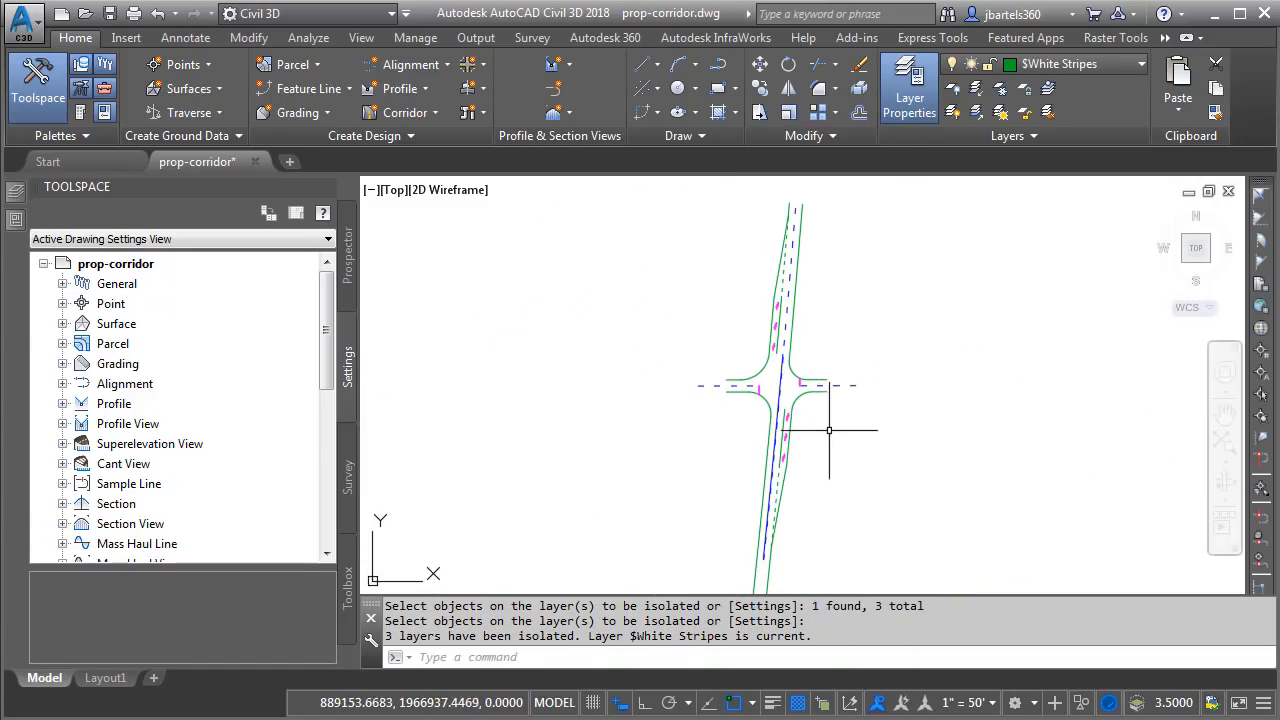
mouse_move(816, 470)
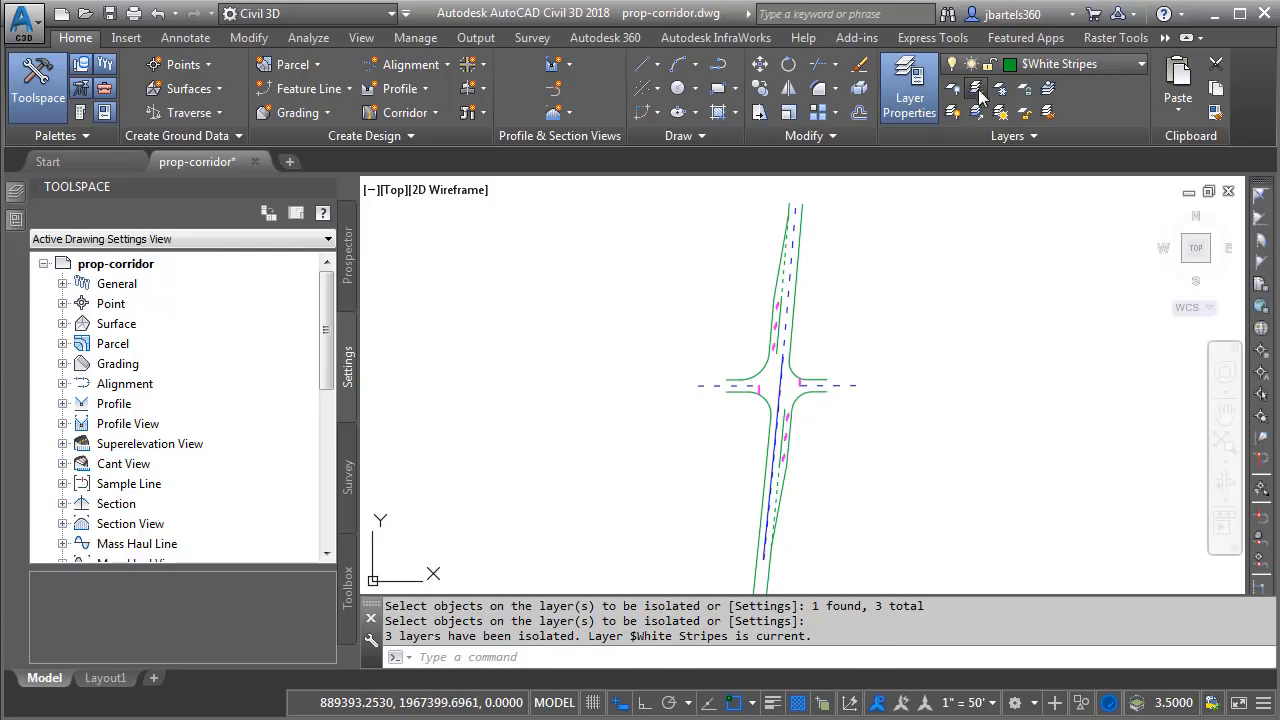
Isolate the $White Polygons layer from a magenta polygon, then start MAPEXPORT
click(975, 88)
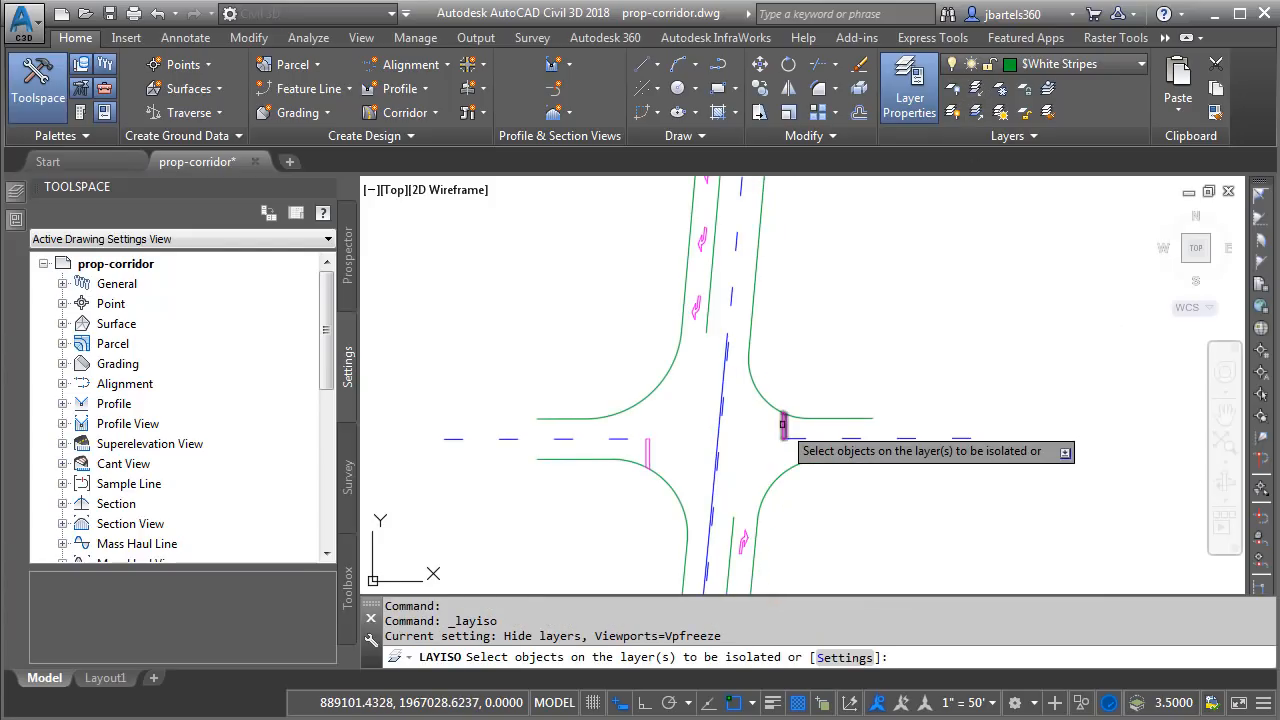
click(783, 423)
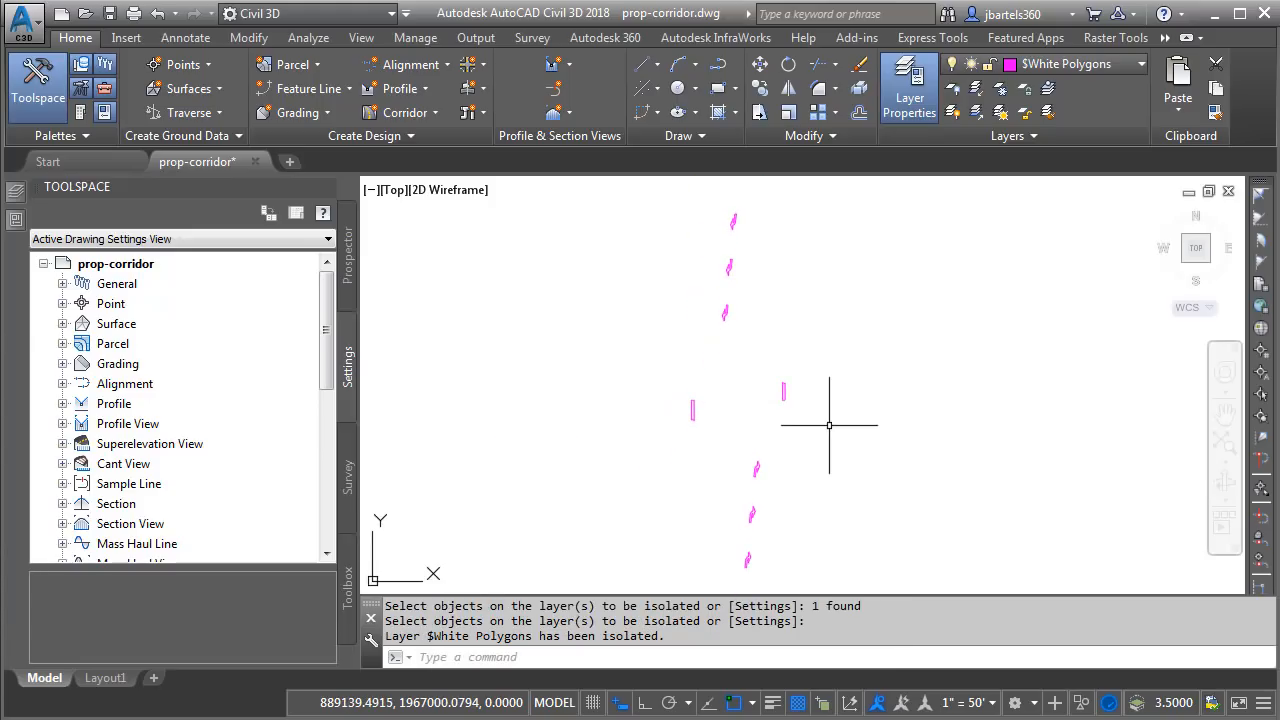
text(MAPEXPORT)
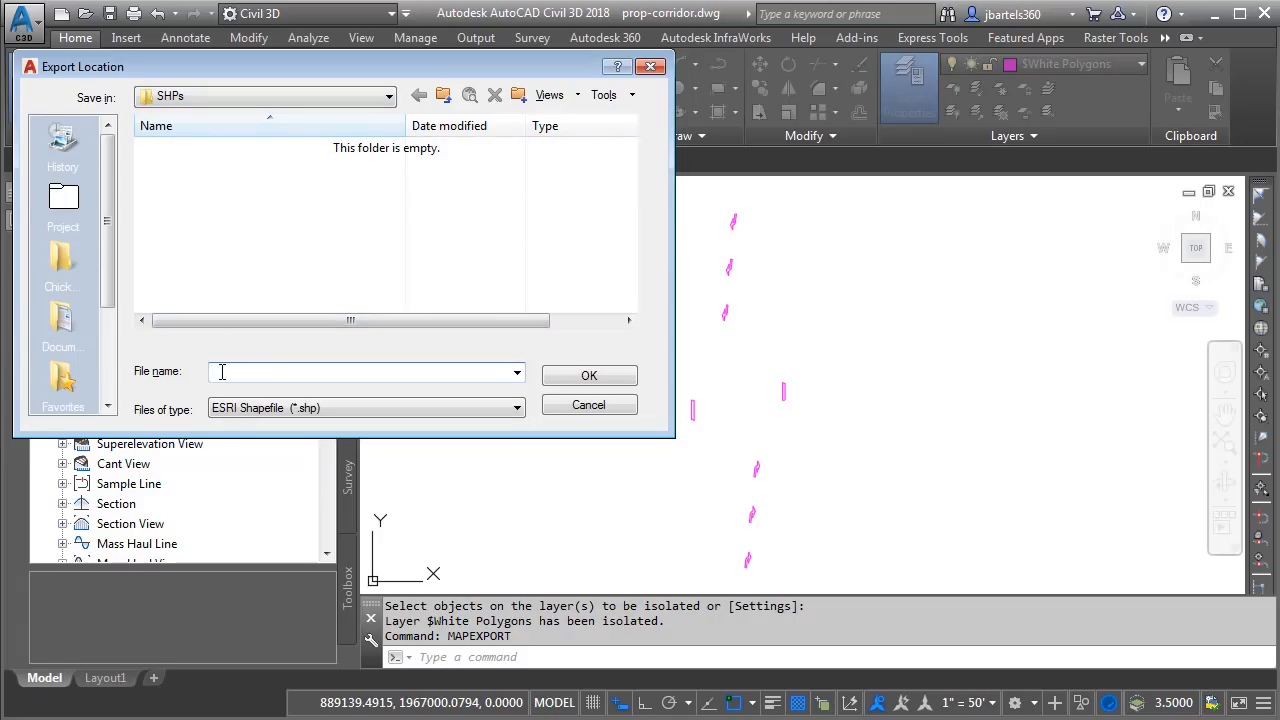
Export polygons to White-Polygons.shp as Polygon objects, selected manually, treating closed polylines as polygons
text(White-Polygons)
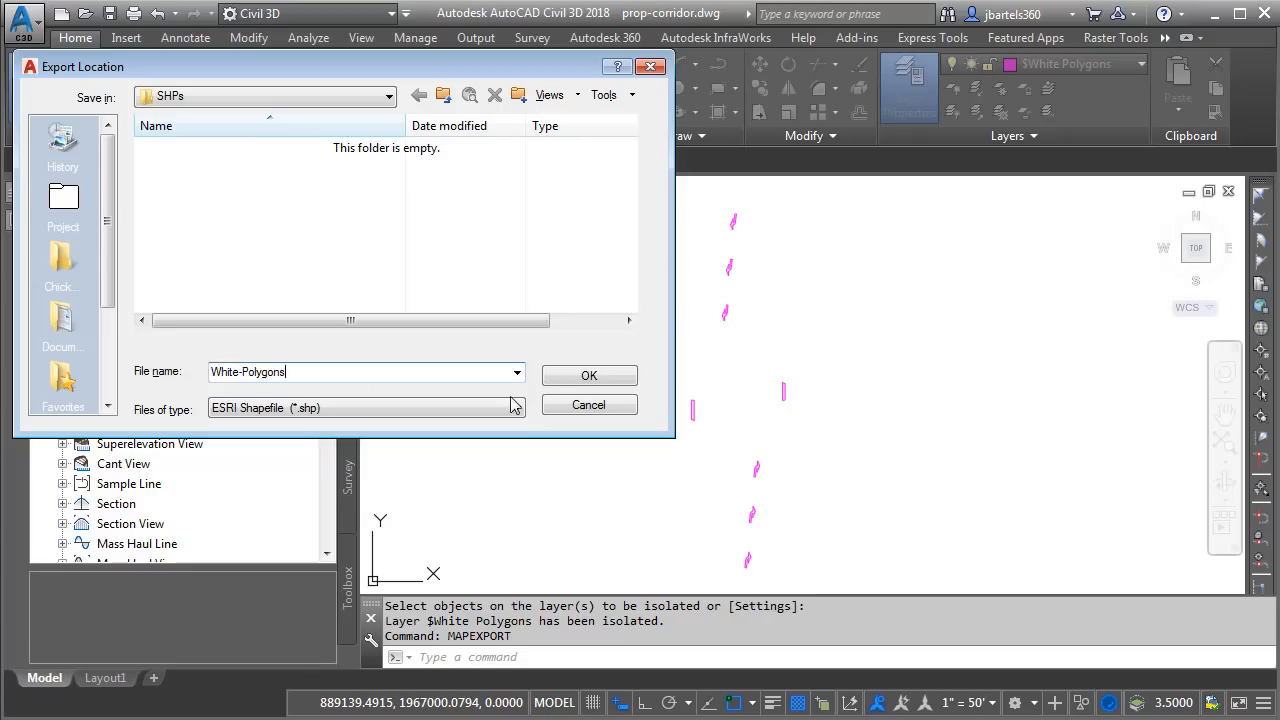
click(589, 375)
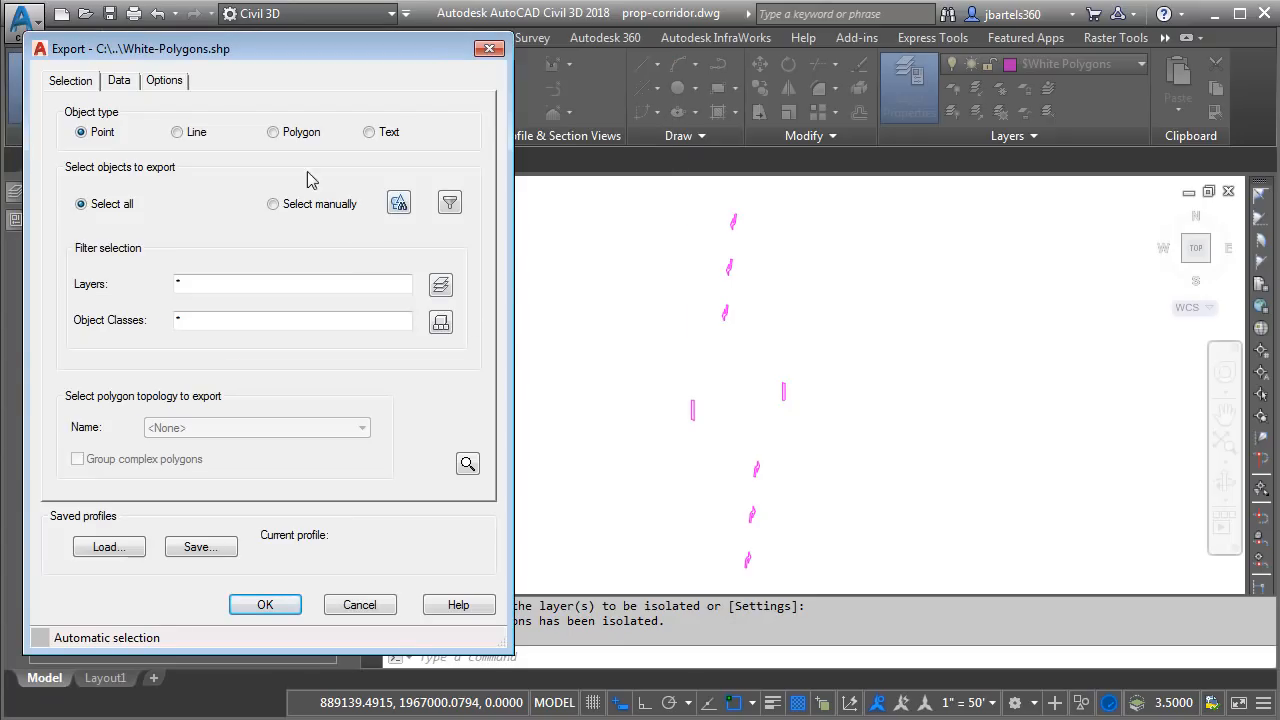
click(273, 131)
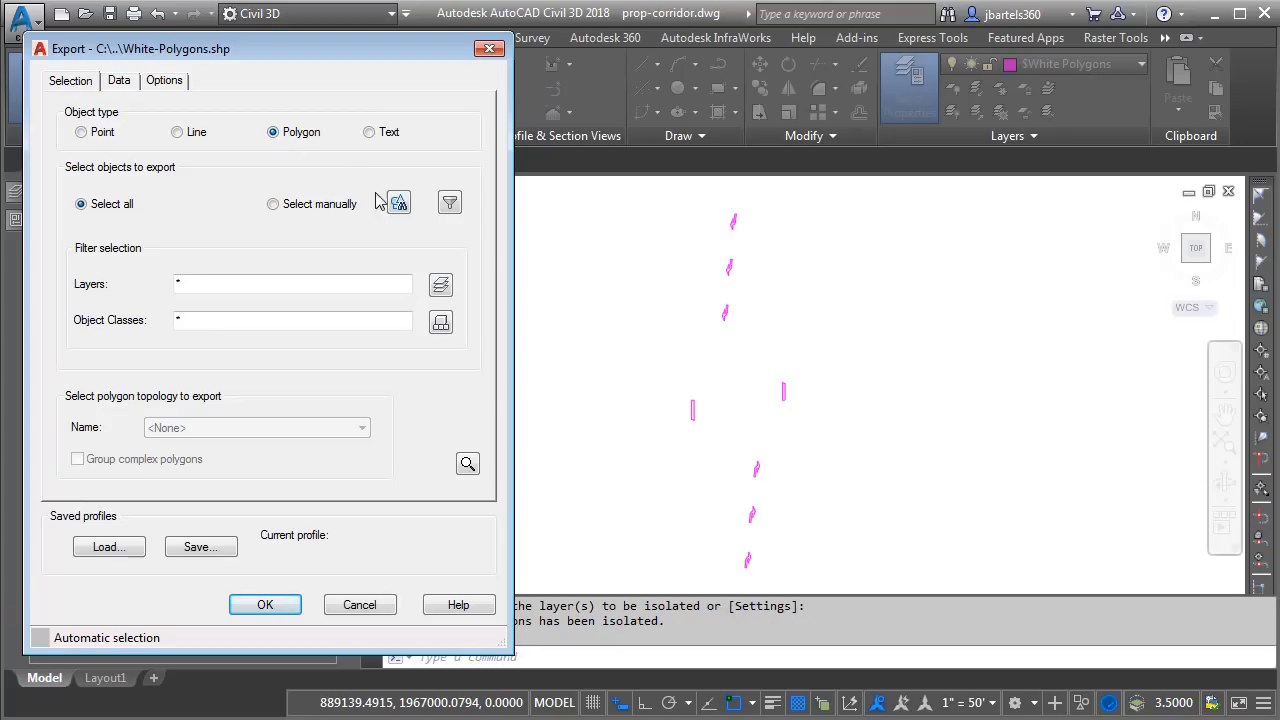
click(265, 604)
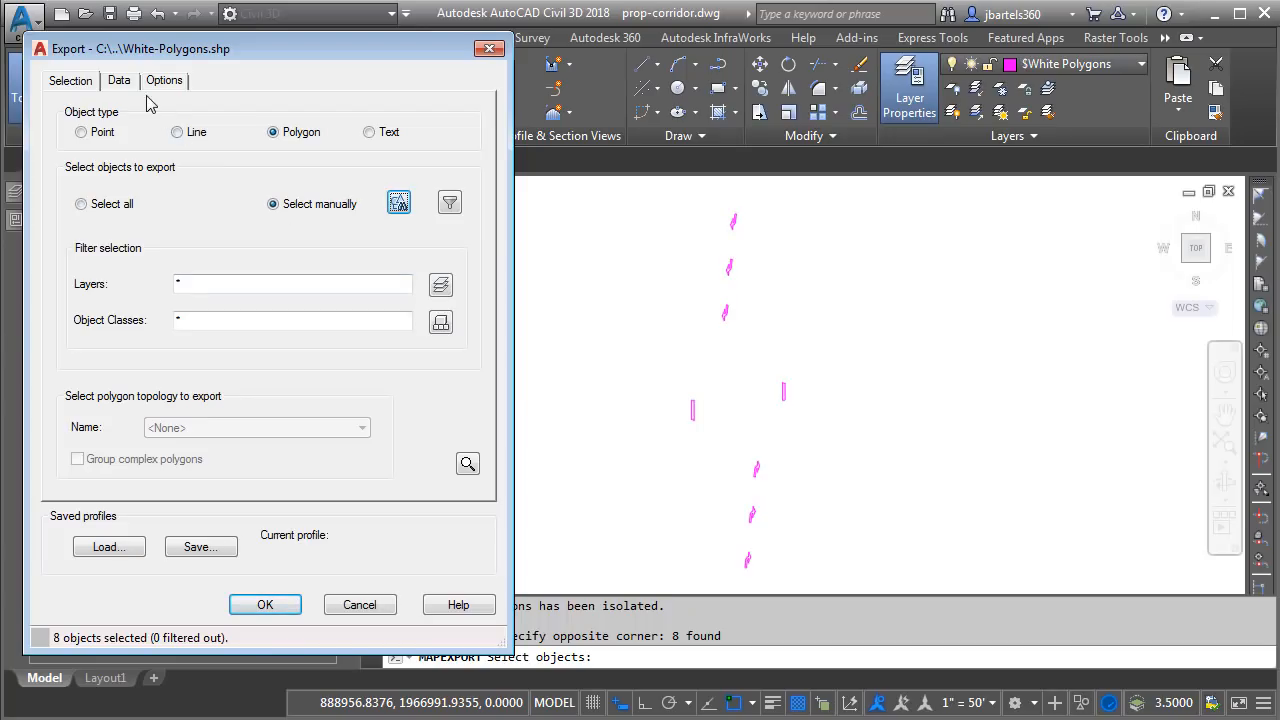
click(119, 80)
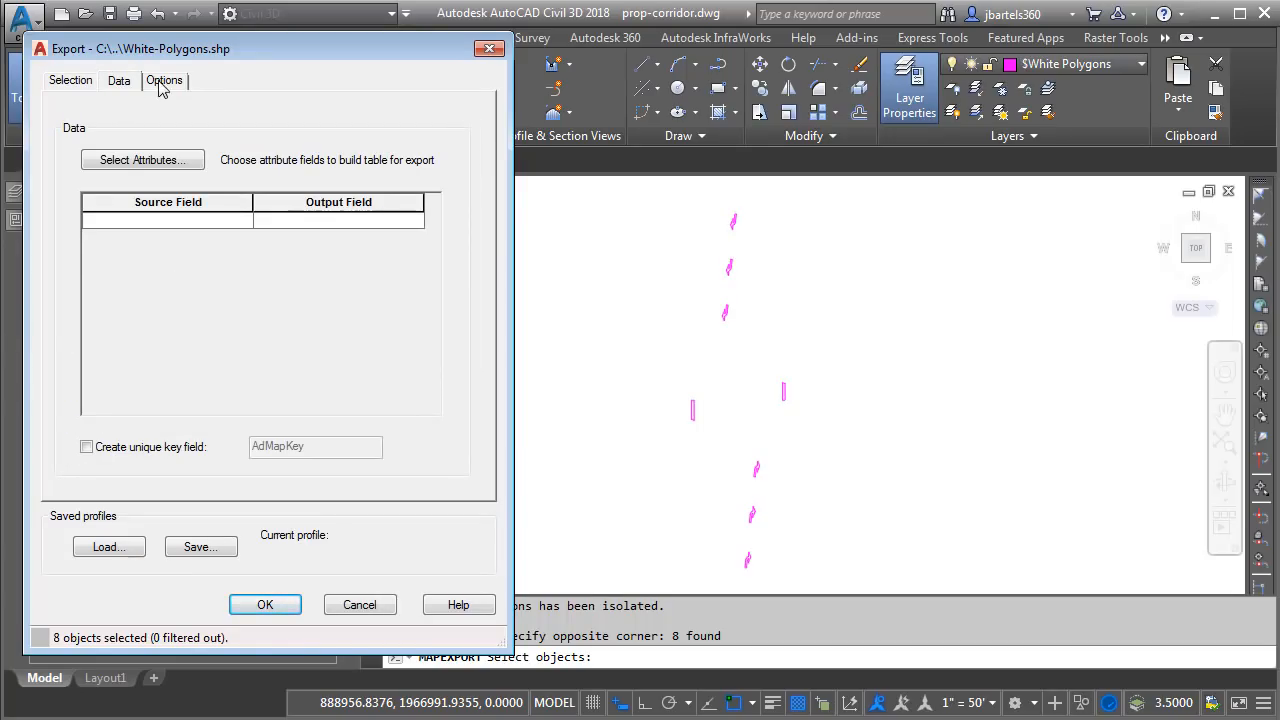
click(164, 80)
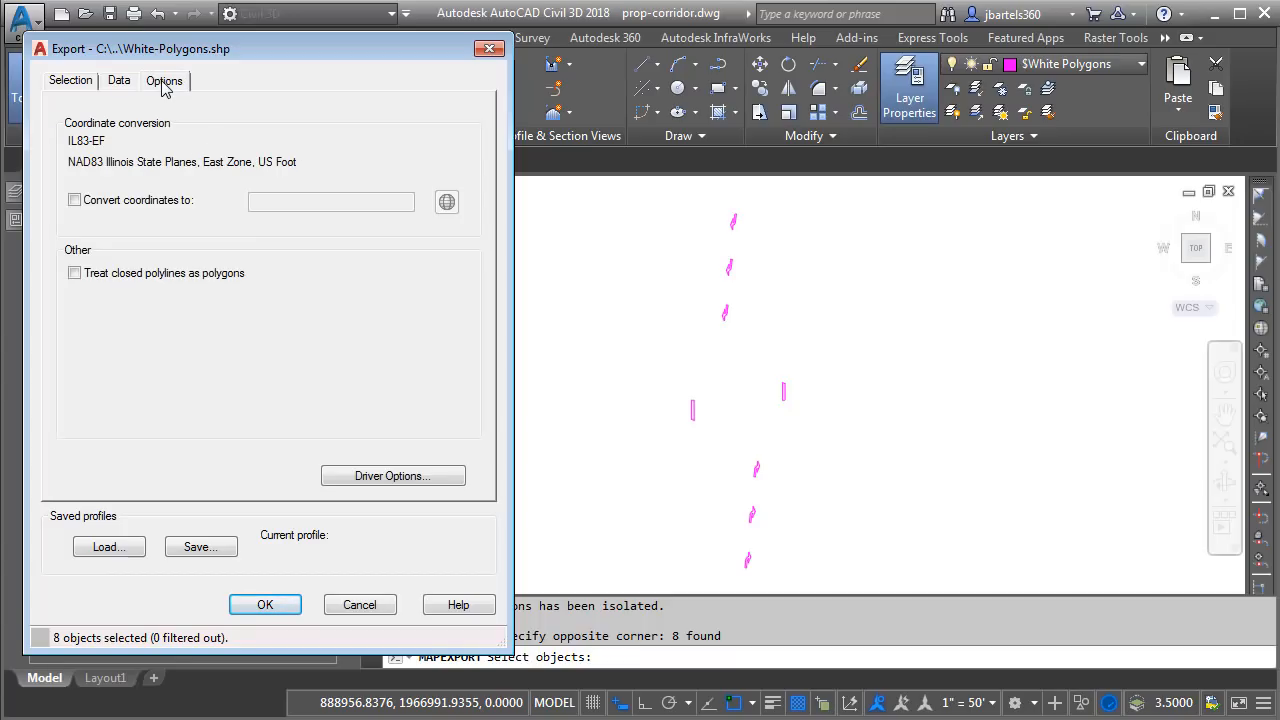
mouse_move(150, 245)
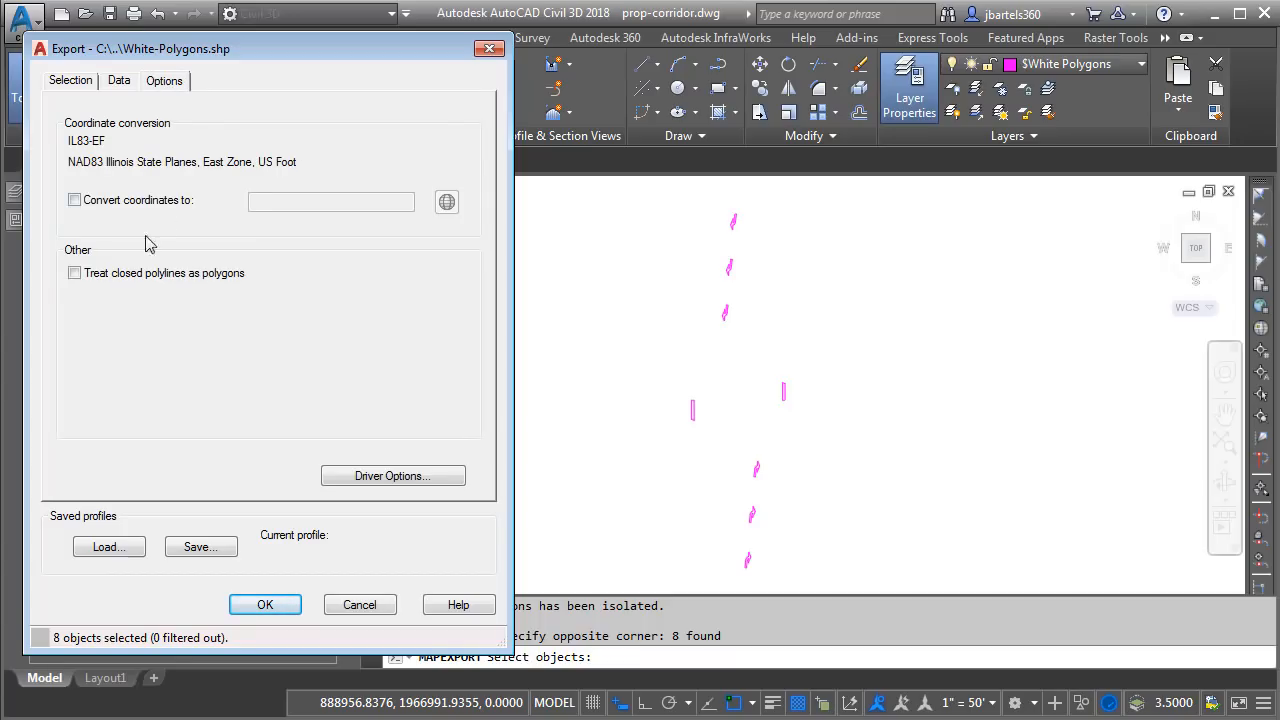
click(74, 273)
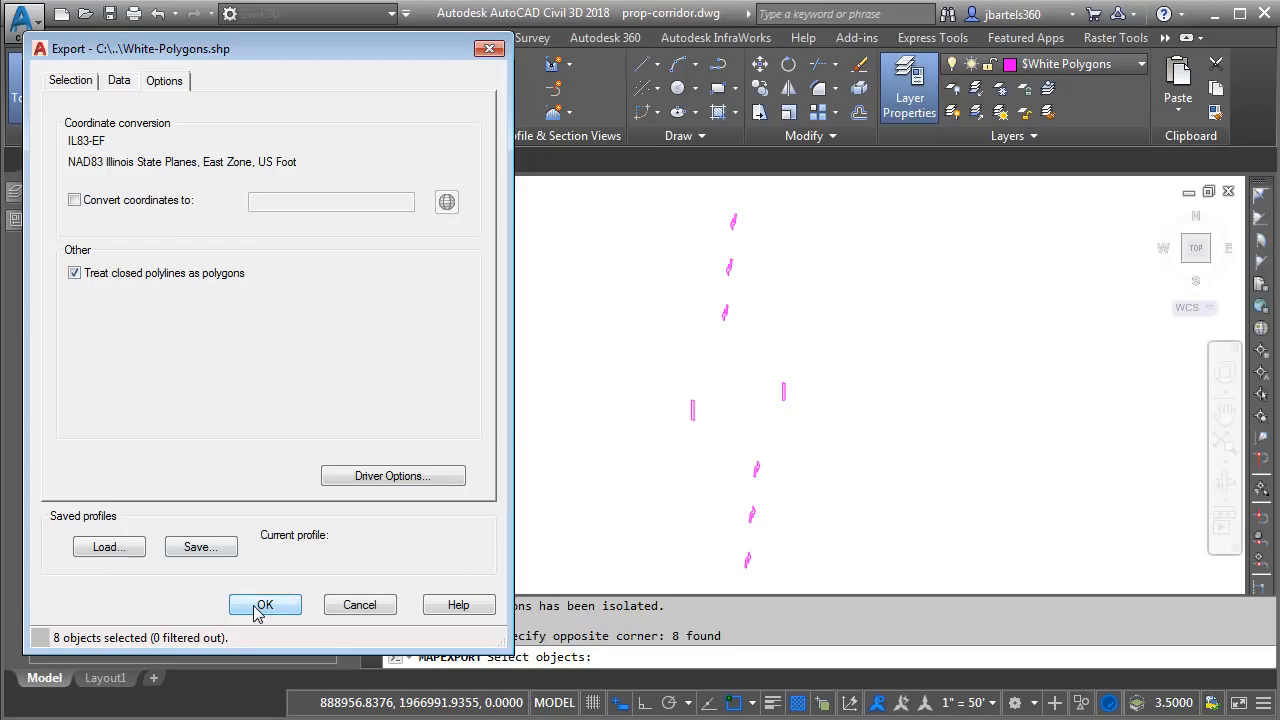
click(264, 604)
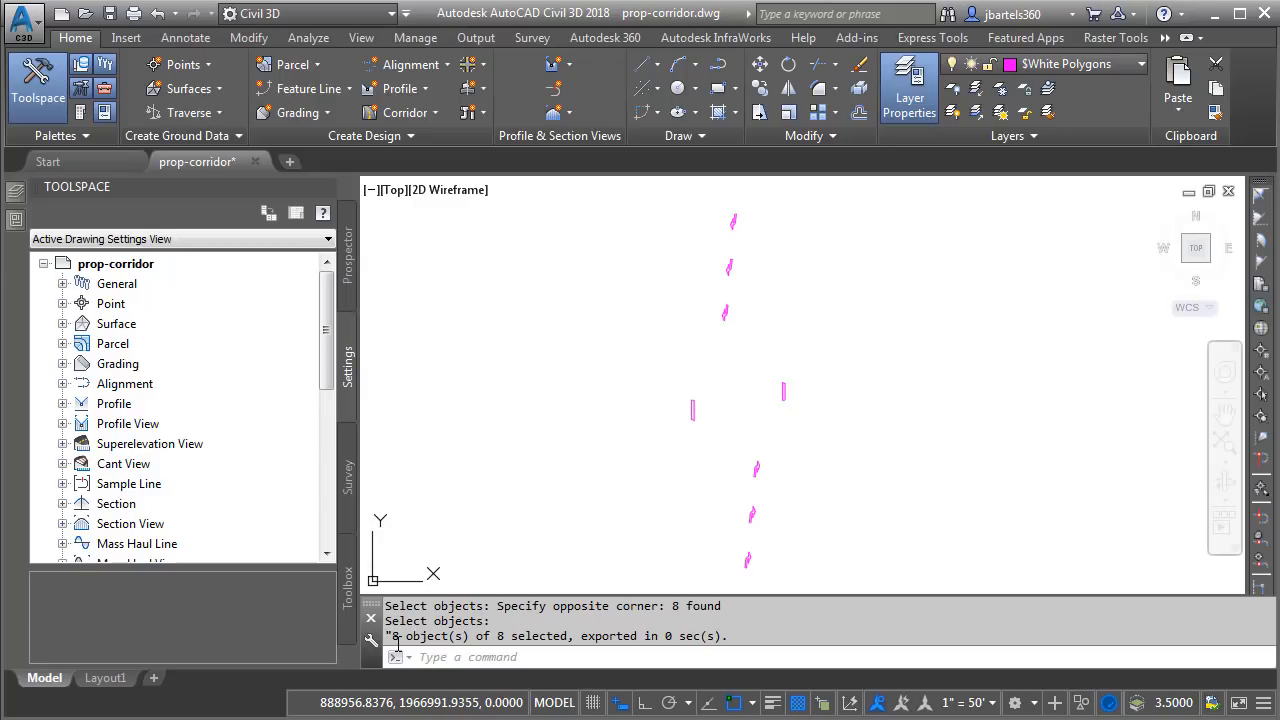
mouse_move(663, 514)
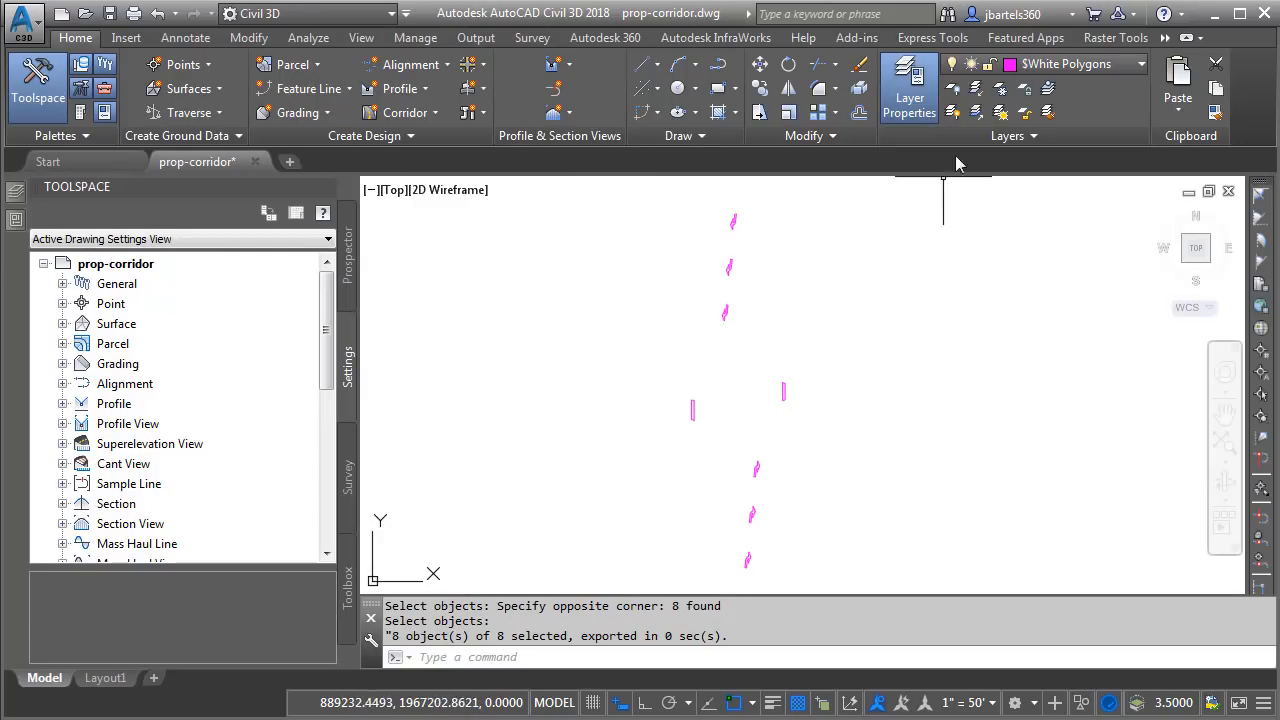
Restore the previous layers and isolate only the $White Stripes layer
click(975, 112)
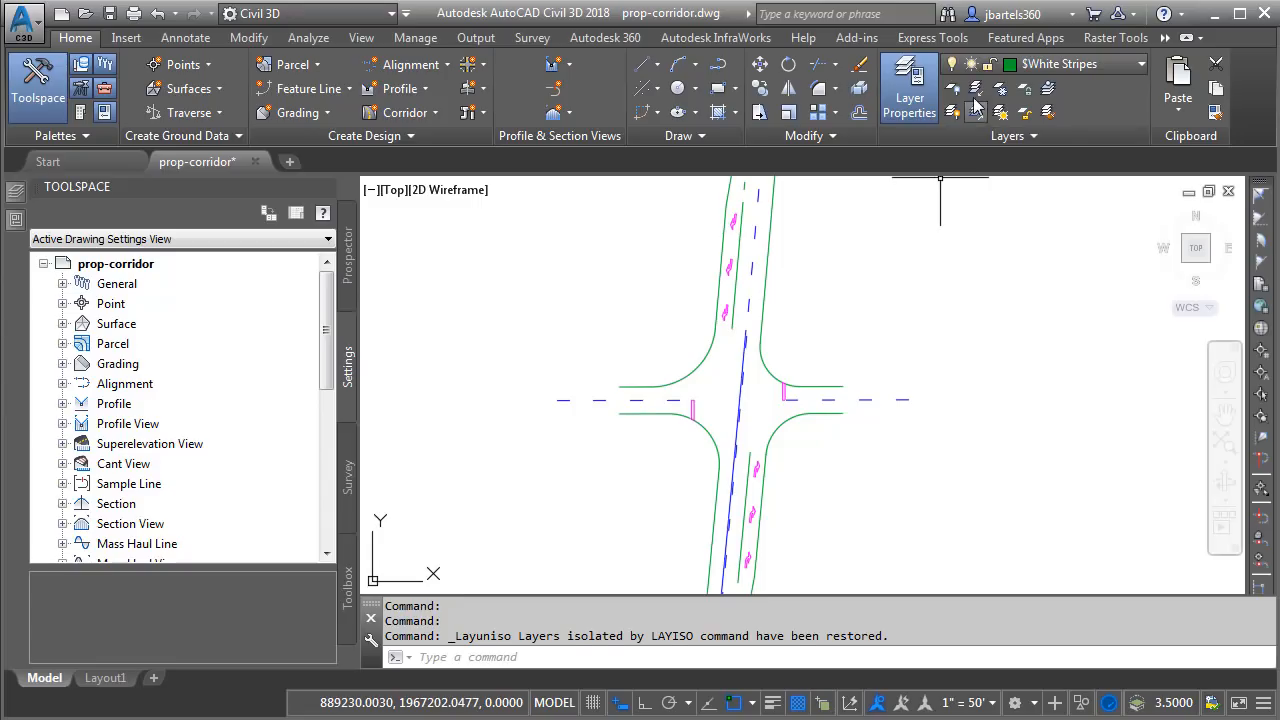
click(975, 108)
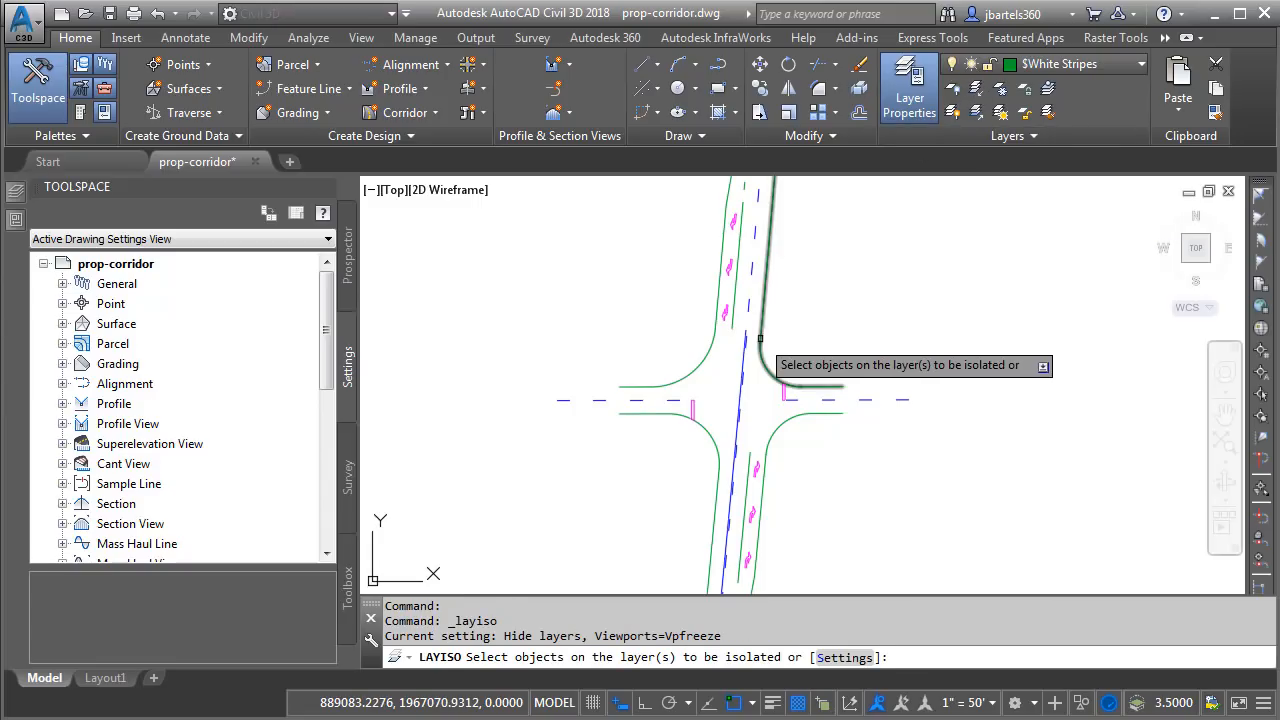
click(765, 380)
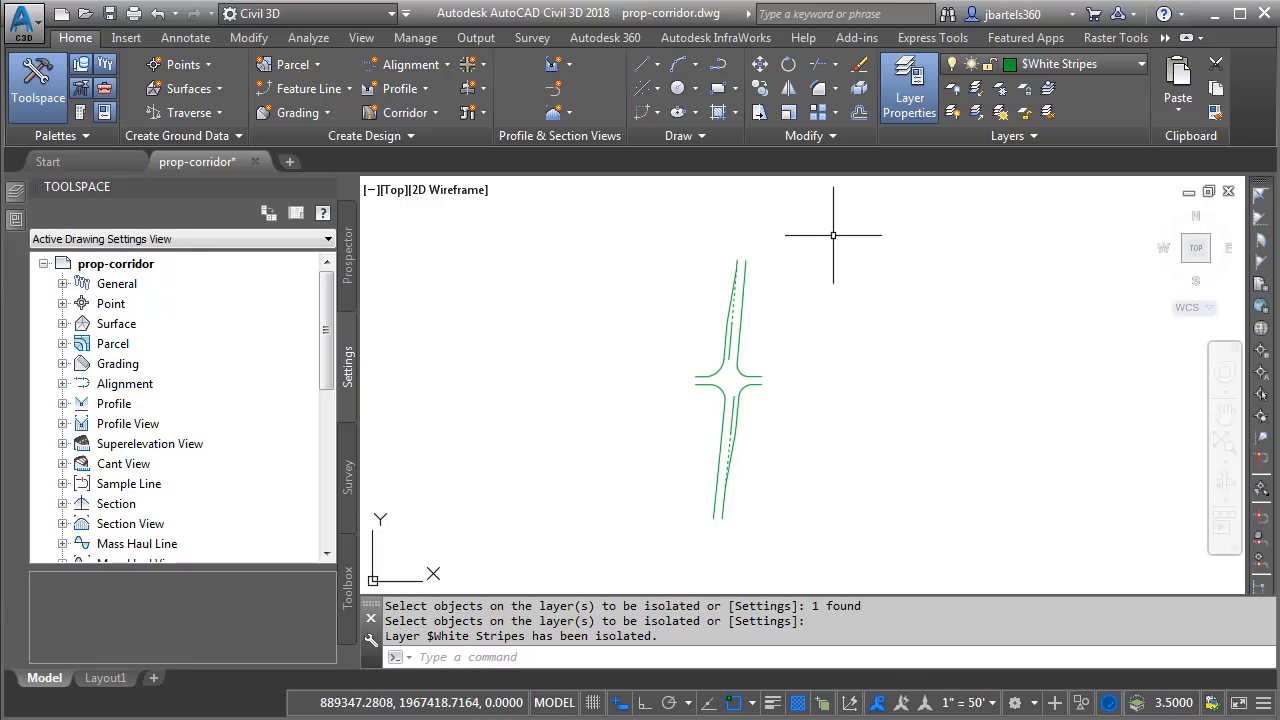
right_click(833, 235)
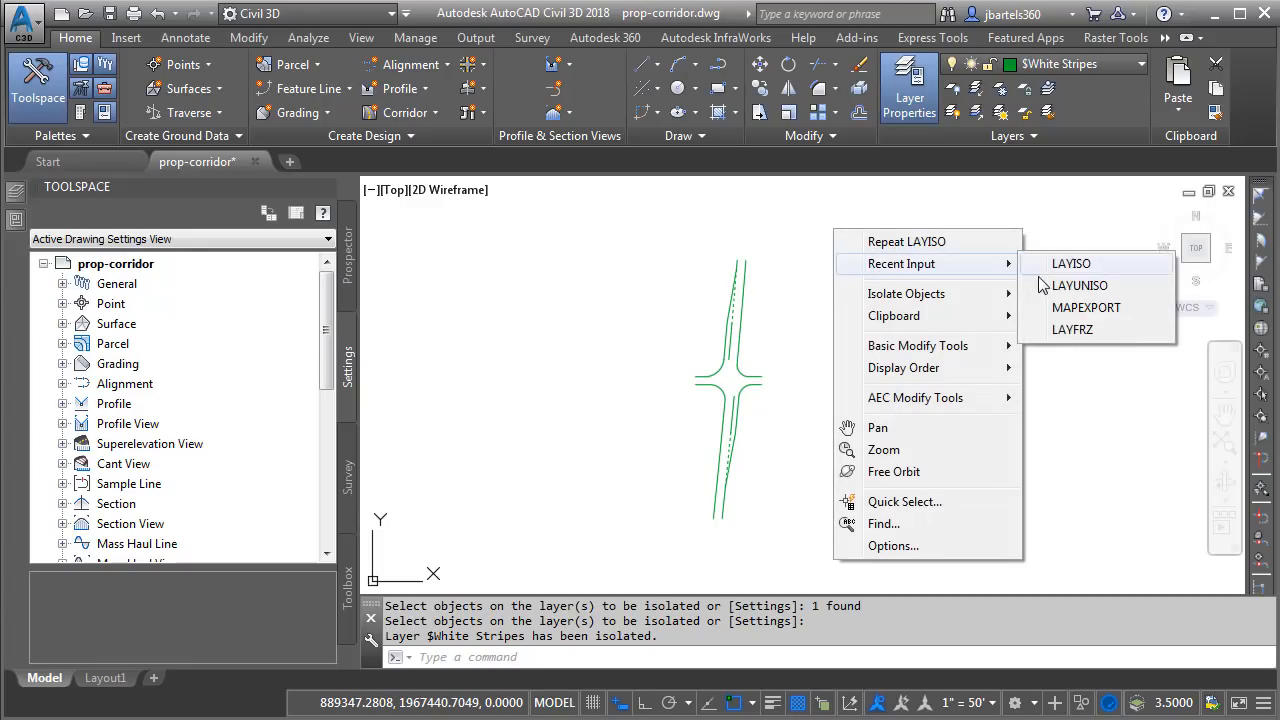
Export the 26 white stripes as Line objects to White-Stripes.shp
click(1086, 307)
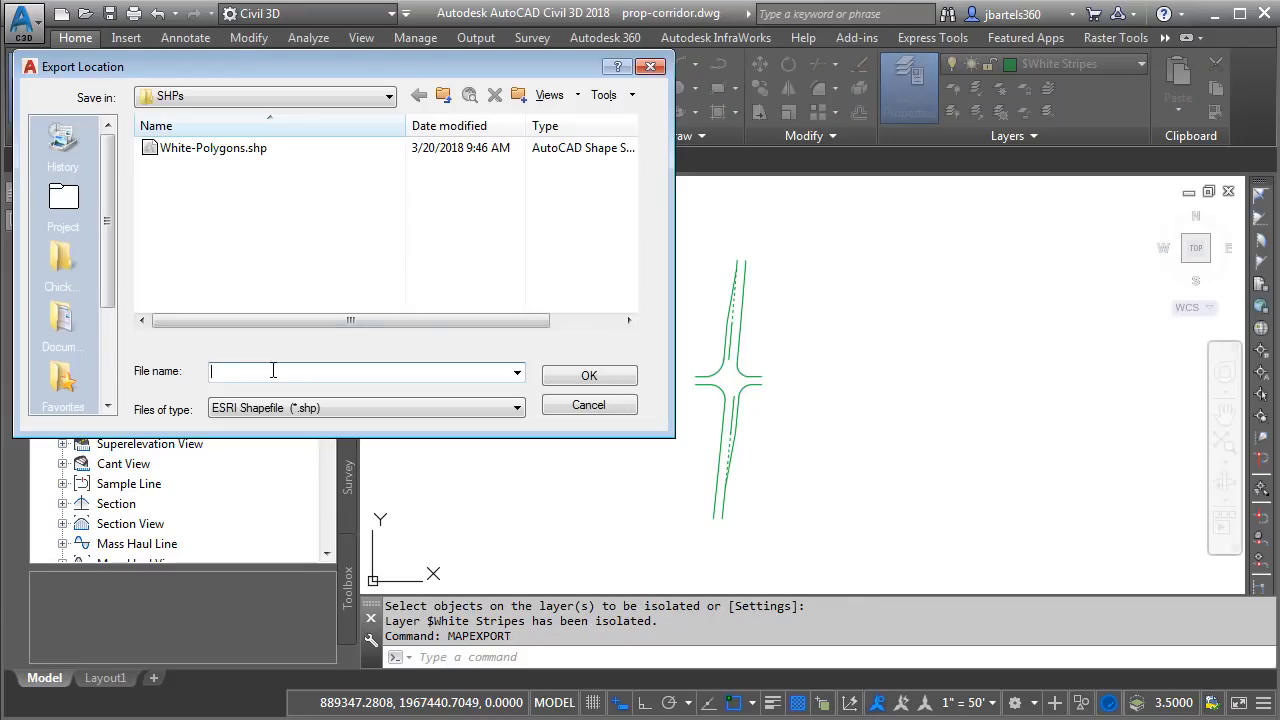
text(White-Stripes)
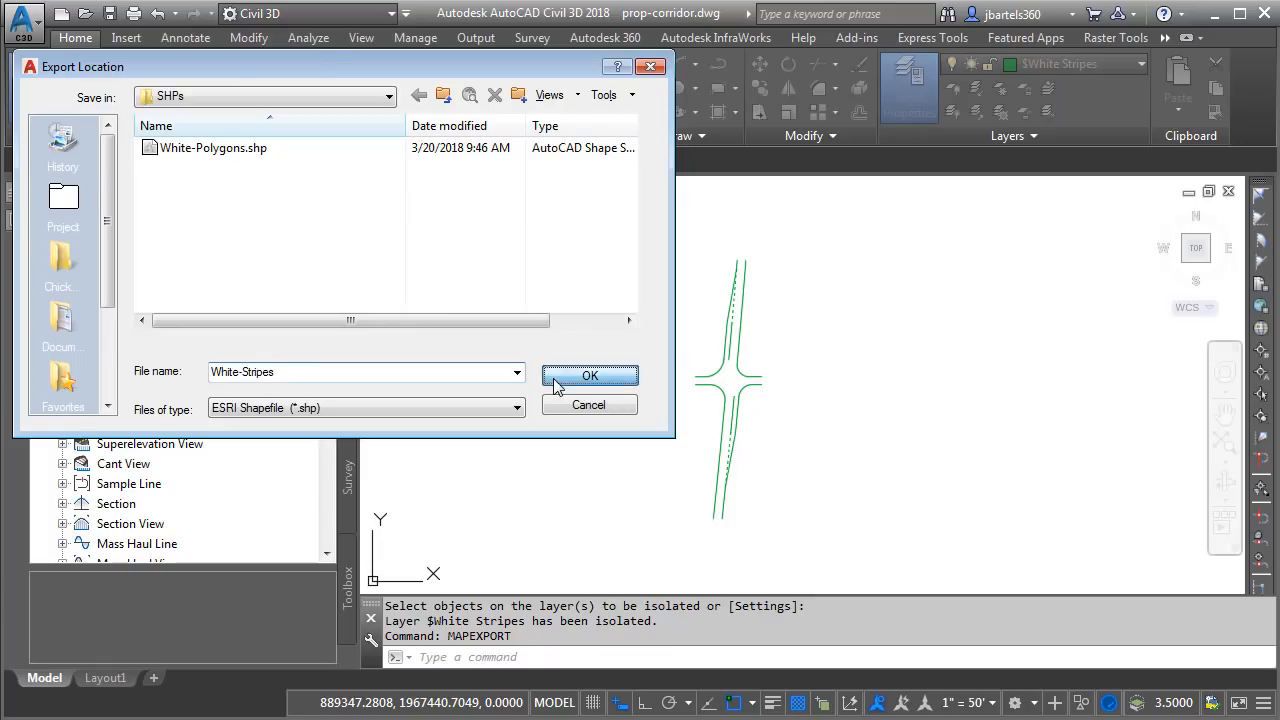
click(589, 375)
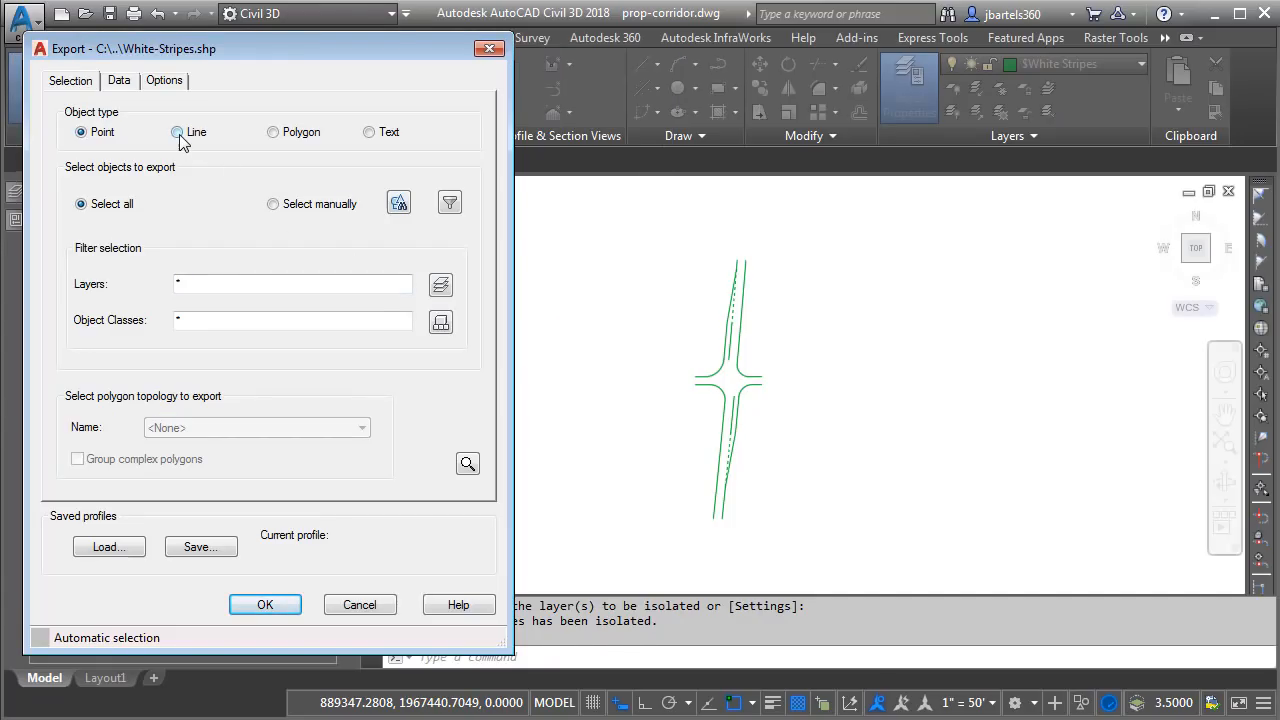
click(177, 131)
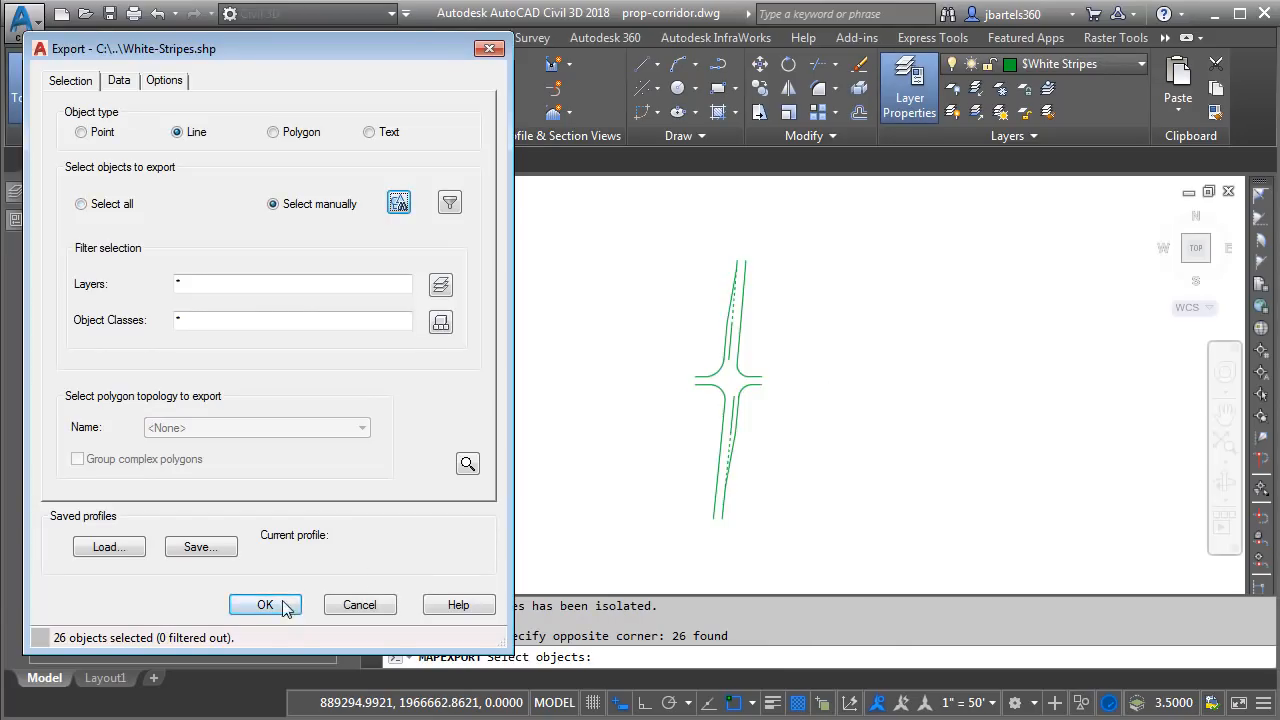
click(265, 604)
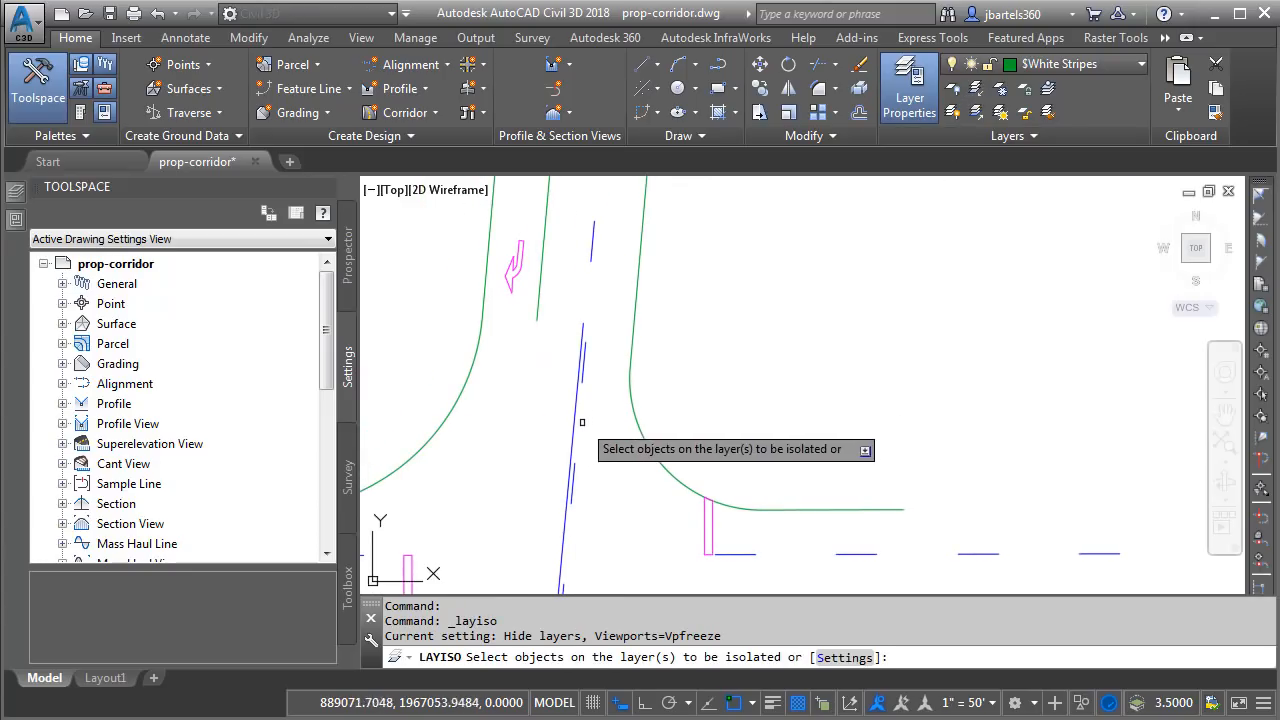
Isolate $Yellow Stripes and export its 31 stripes as lines to Yellow-Stripes.shp
click(635, 442)
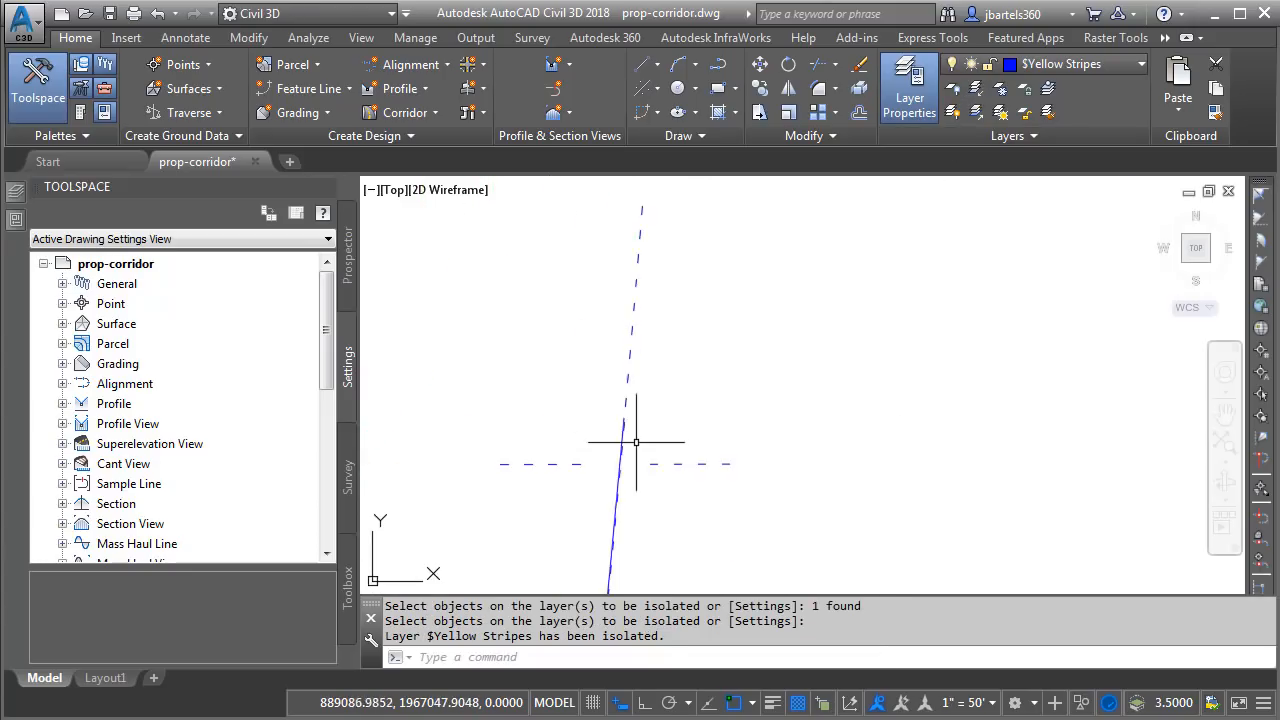
right_click(635, 442)
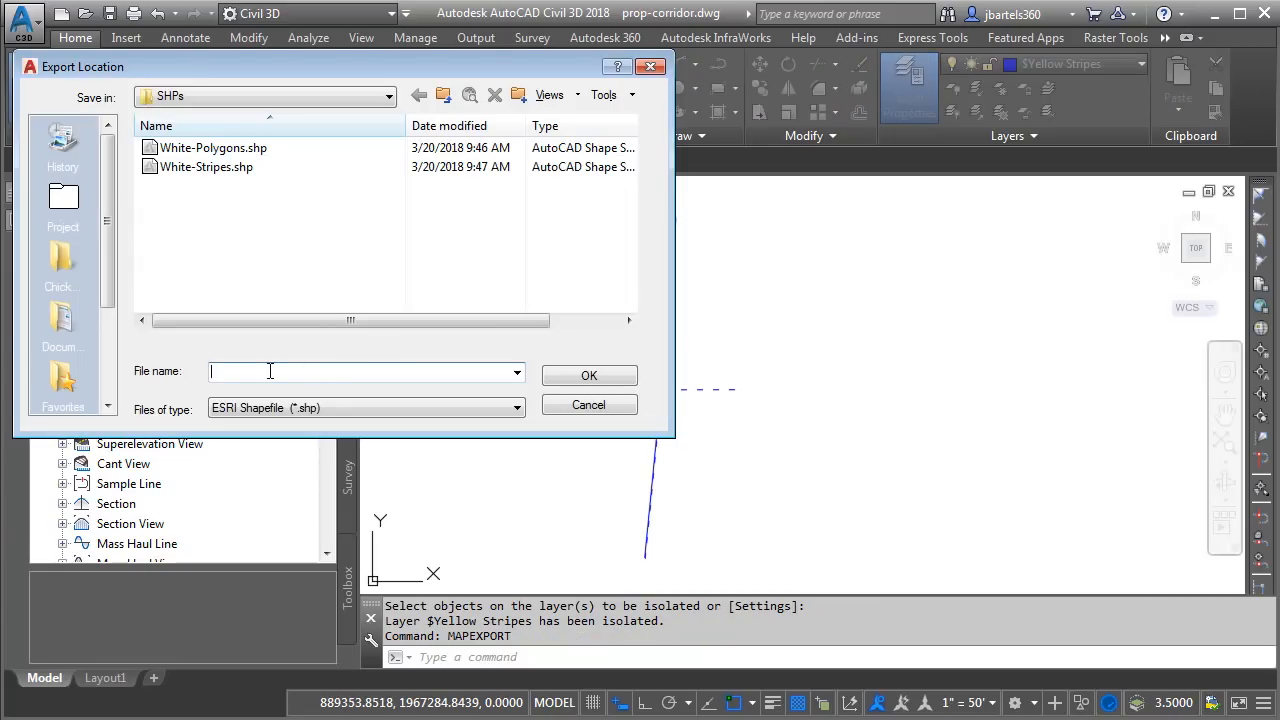
text(Yellow-S)
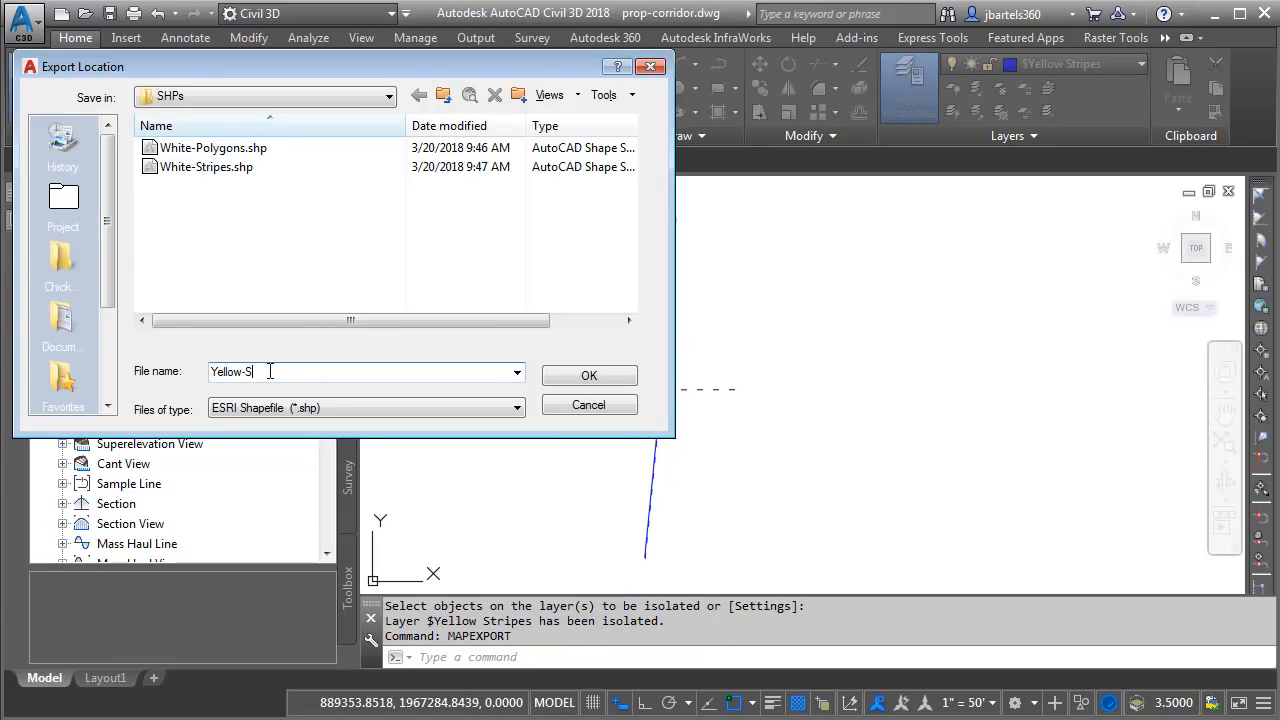
click(589, 375)
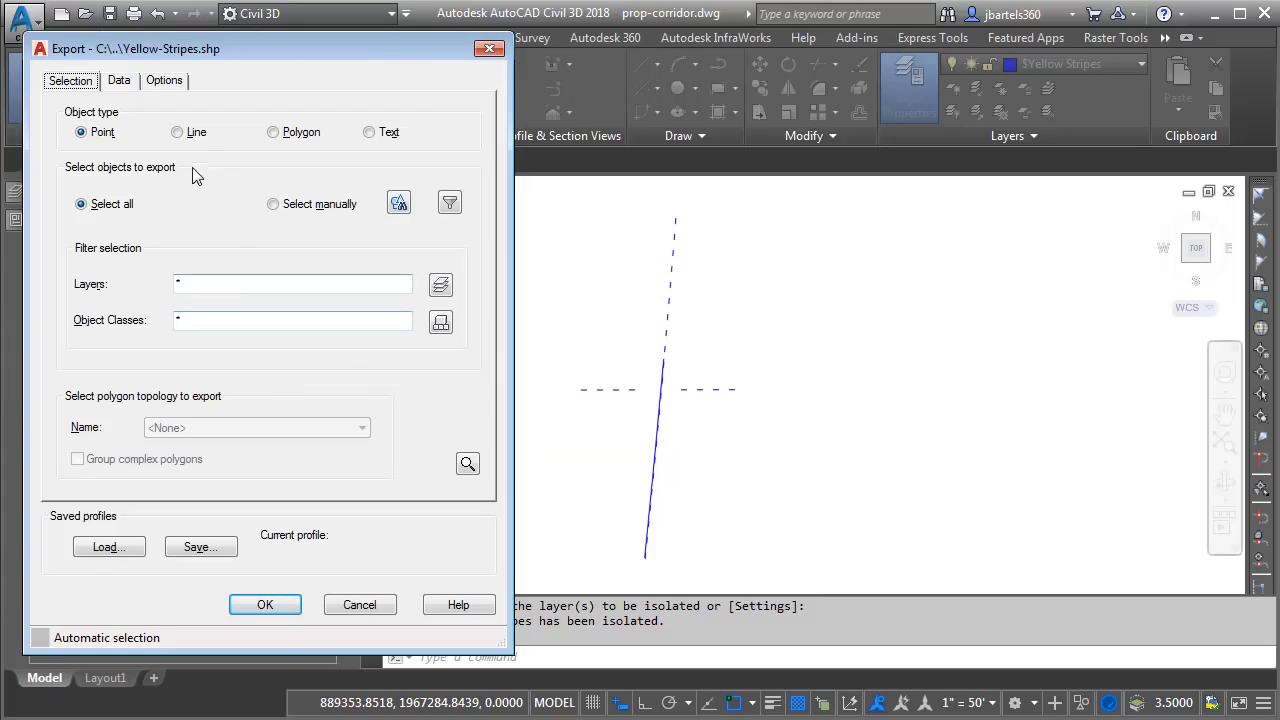
click(177, 131)
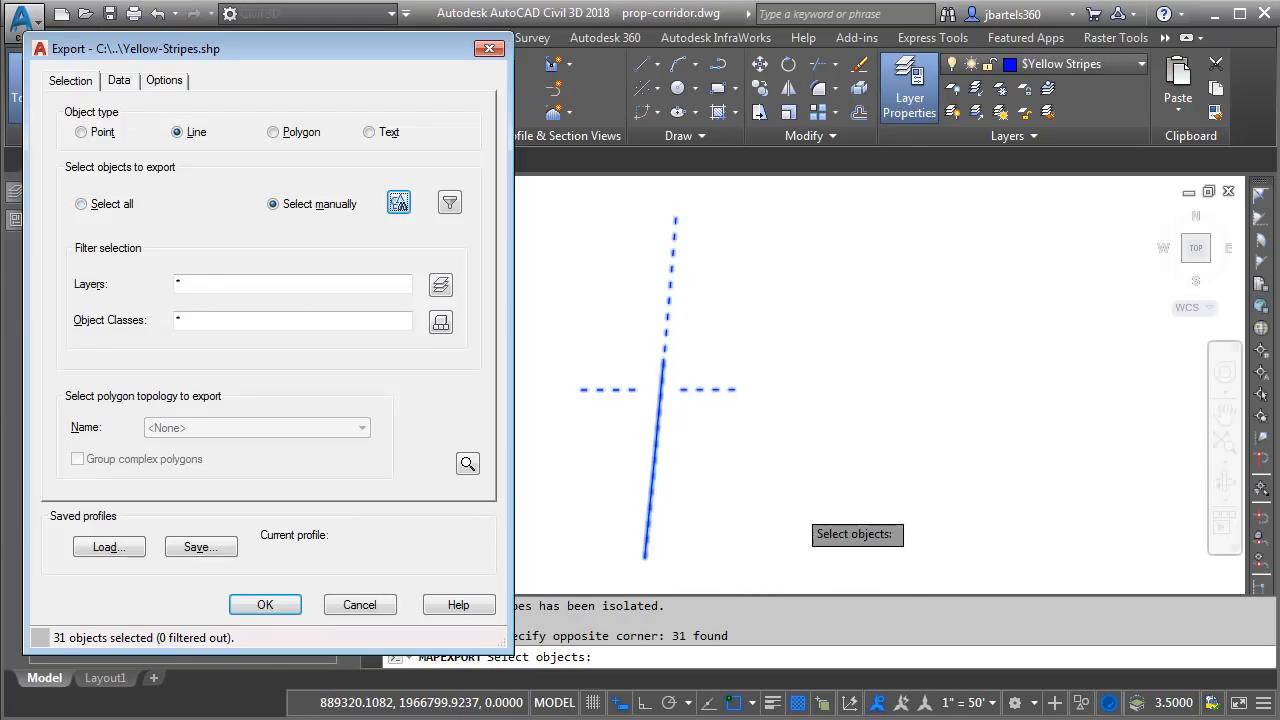
click(265, 604)
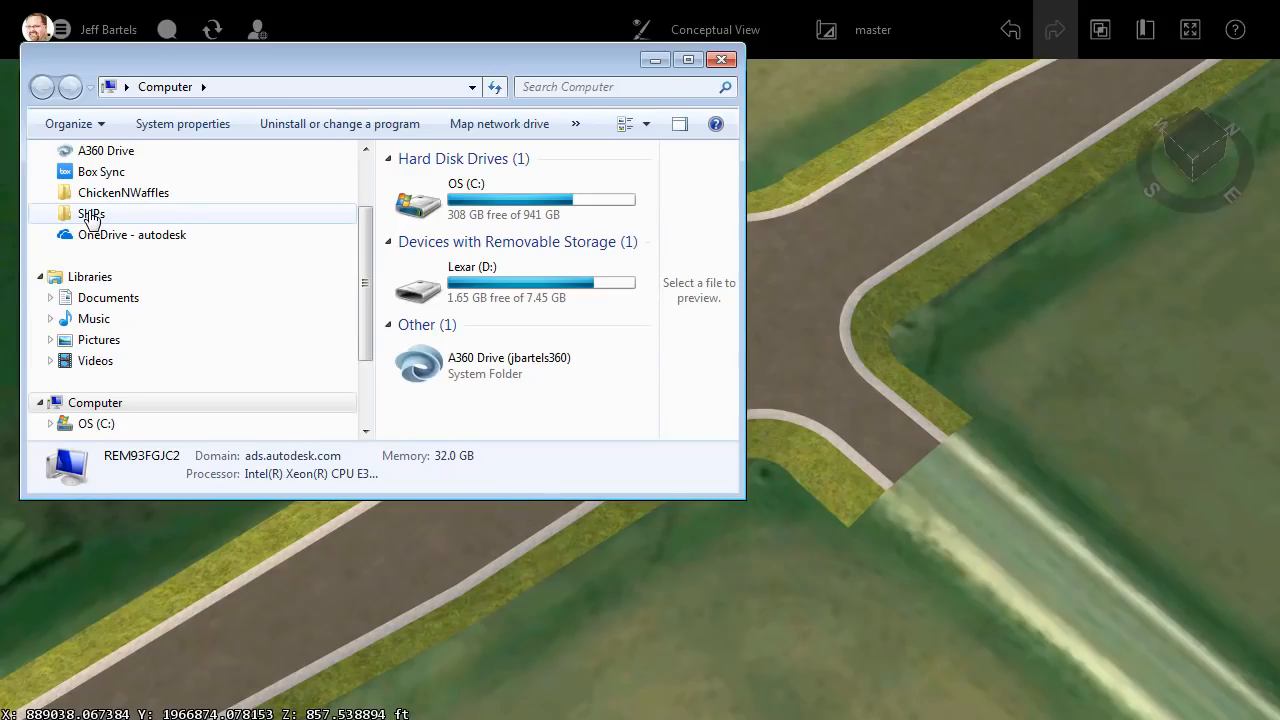
Import White-Polygons.shp as a Coverage Areas source and switch its rule style to a colour
double_click(91, 213)
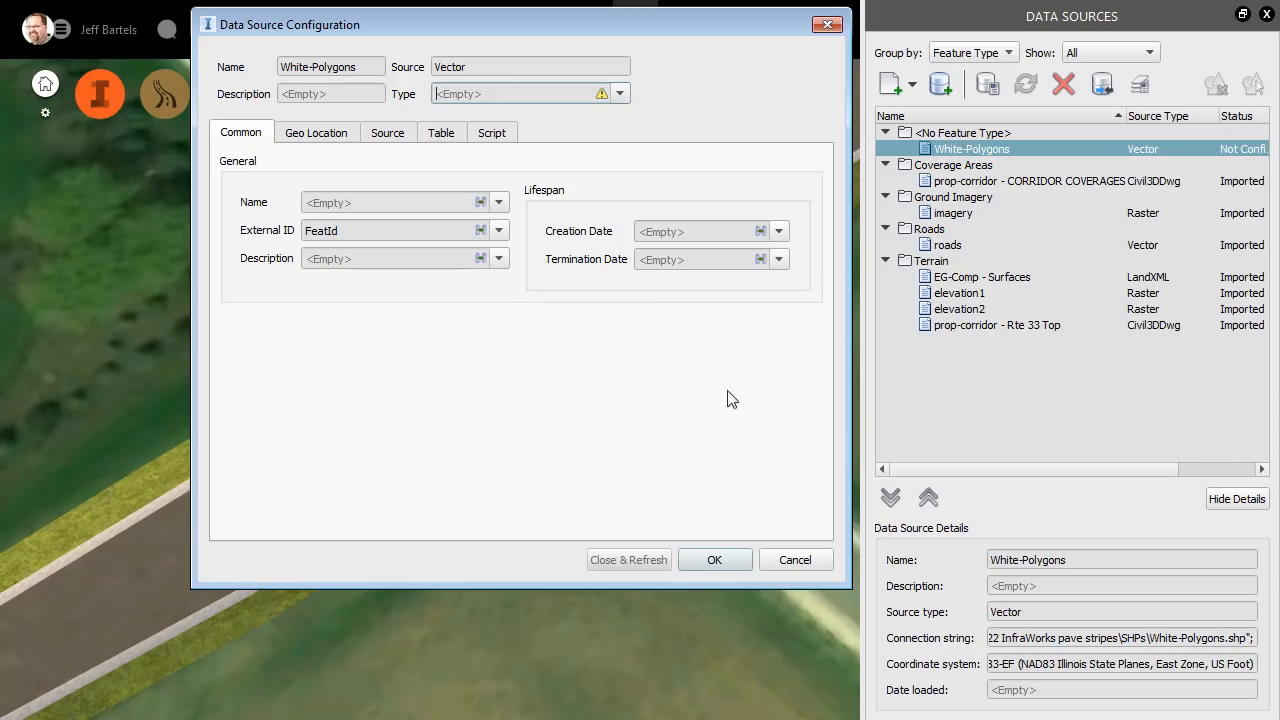
click(619, 93)
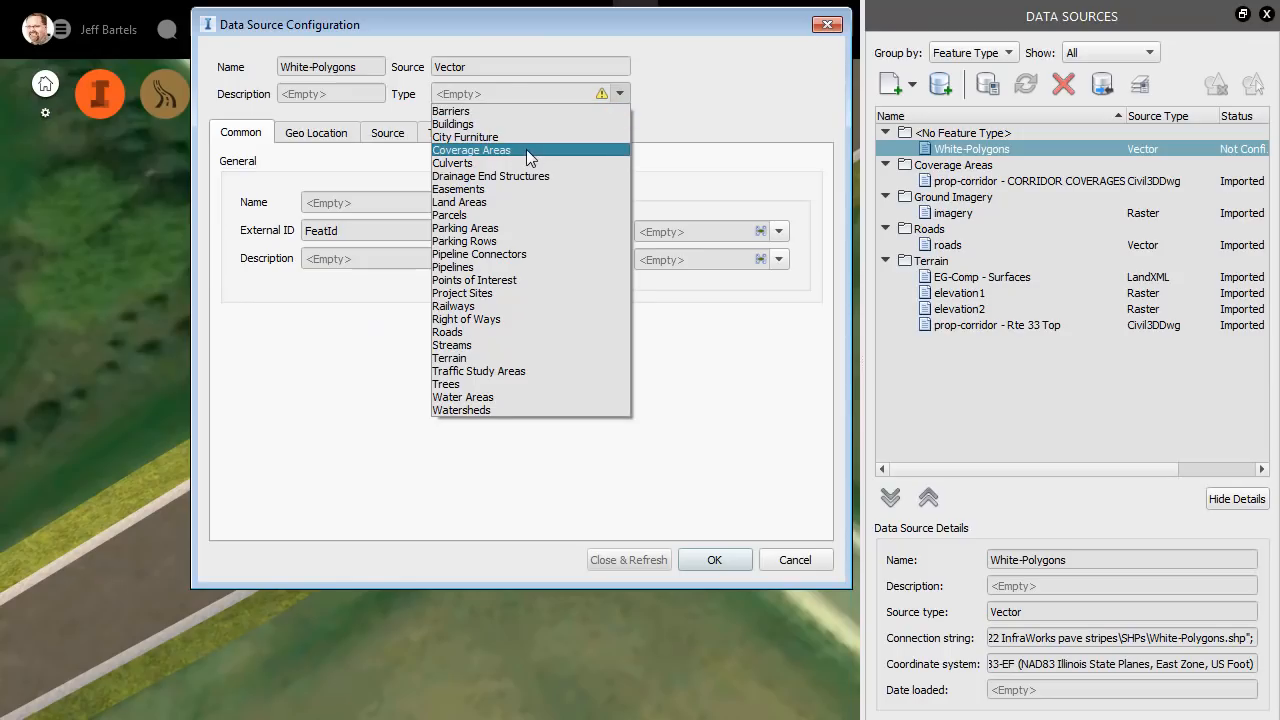
click(471, 150)
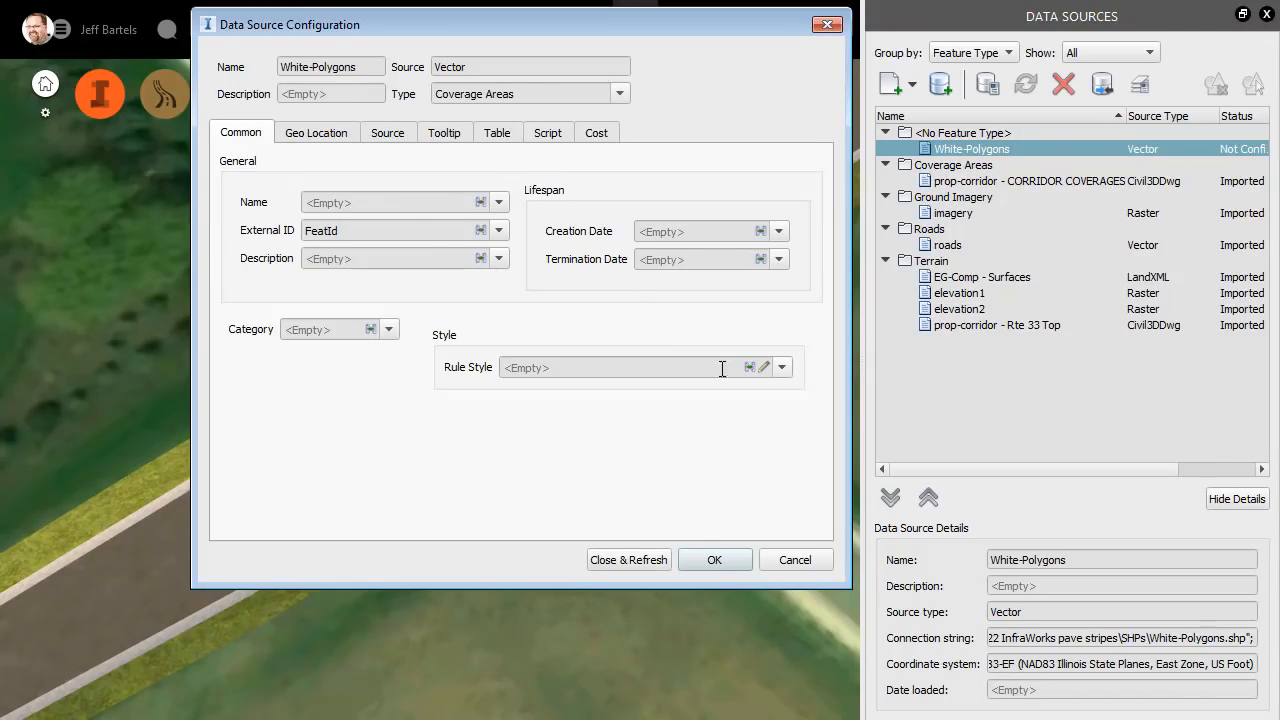
click(782, 367)
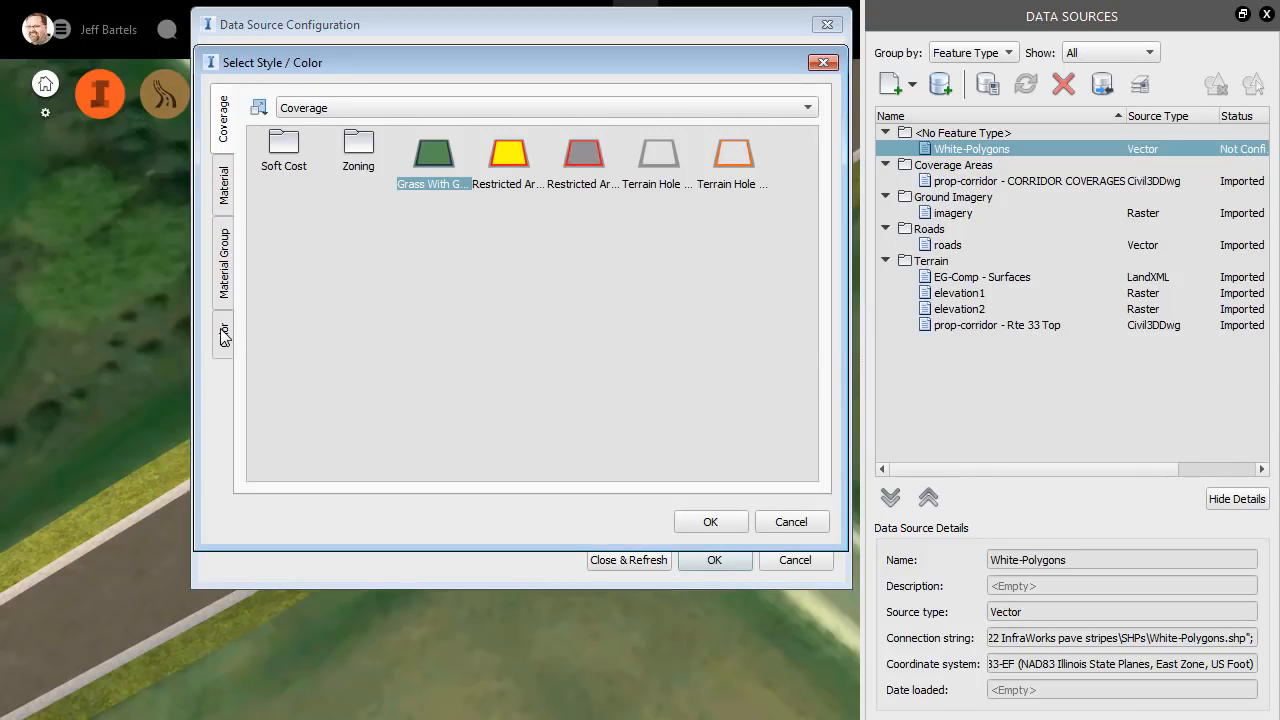
click(223, 334)
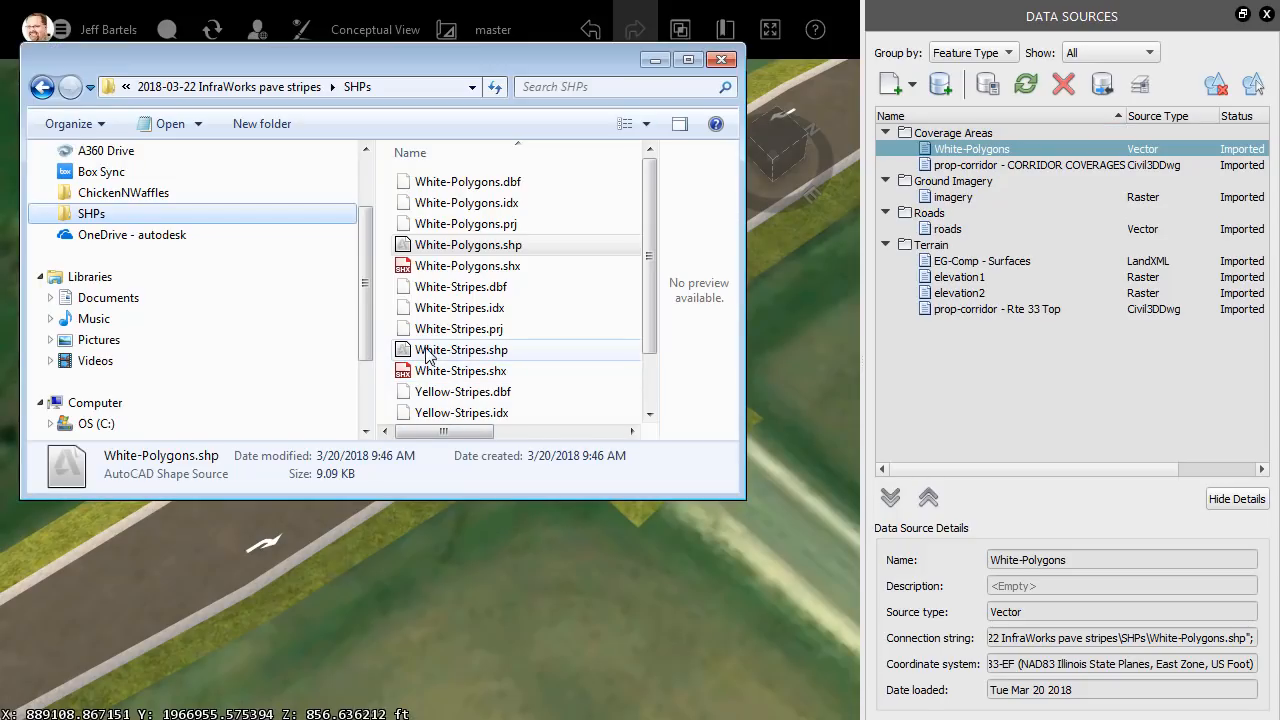
Import White-Stripes.shp as a Coverage Areas source styled white
click(461, 349)
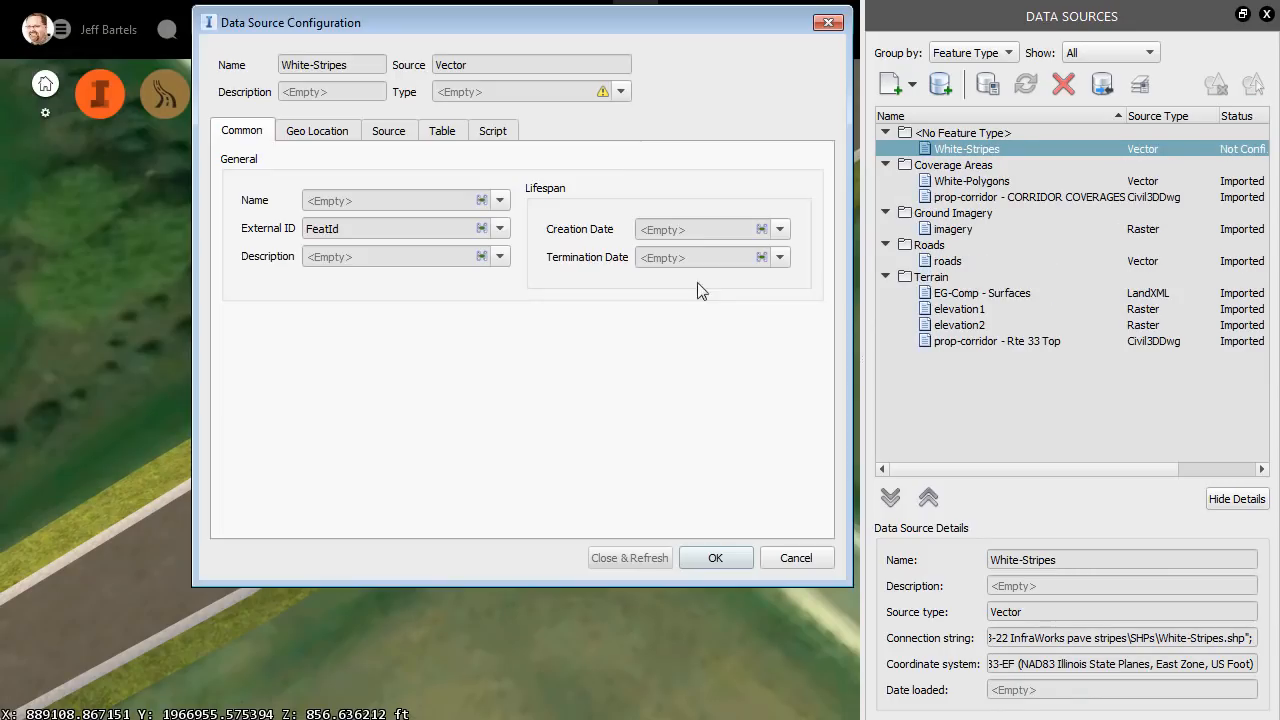
click(620, 91)
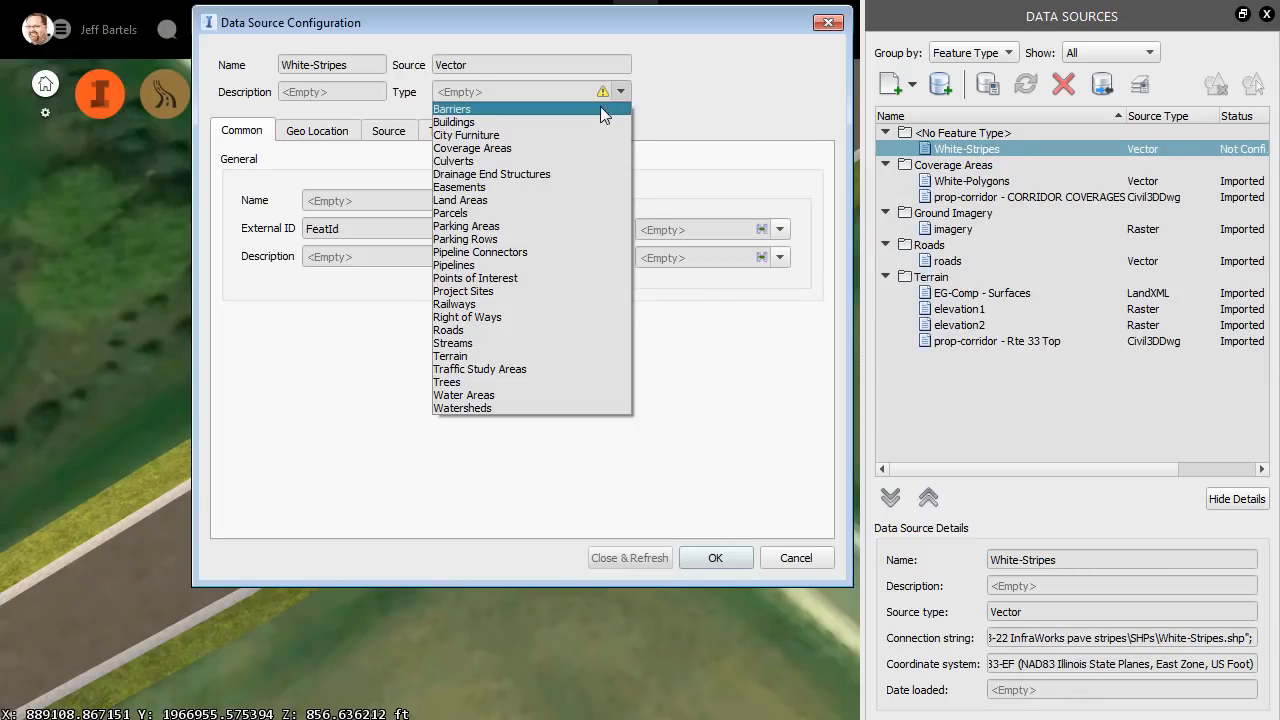
click(472, 148)
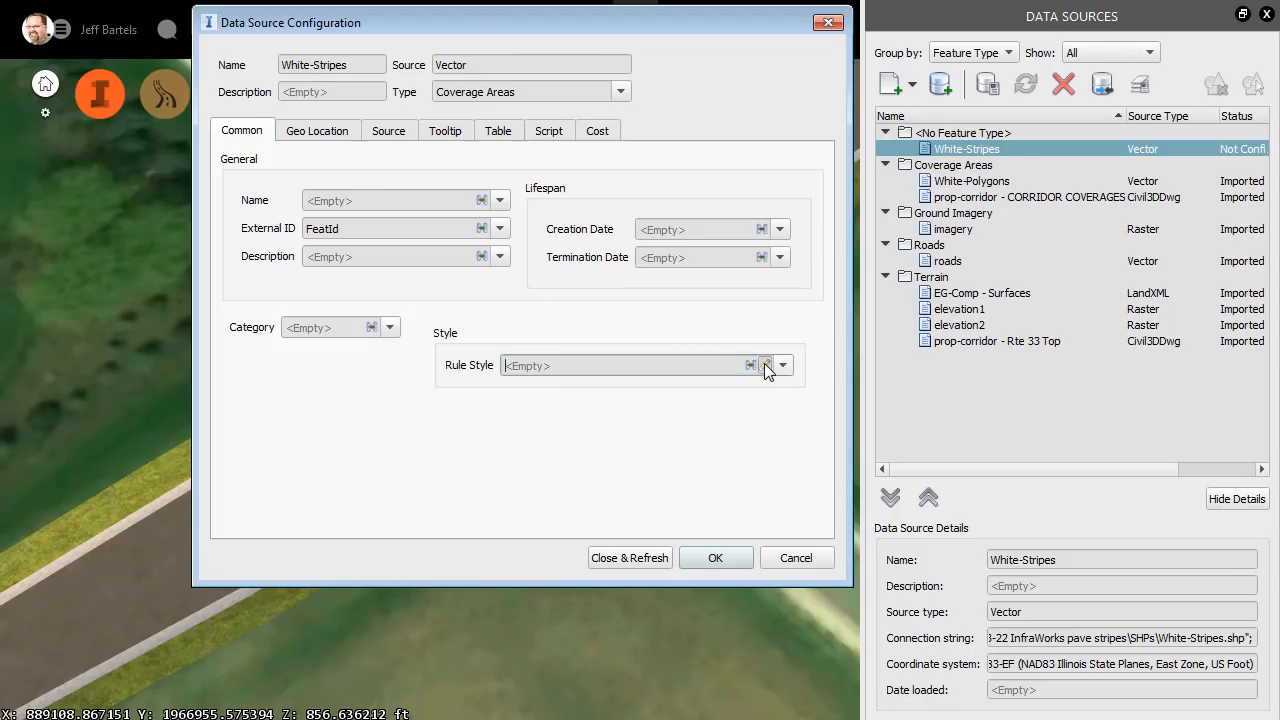
click(751, 365)
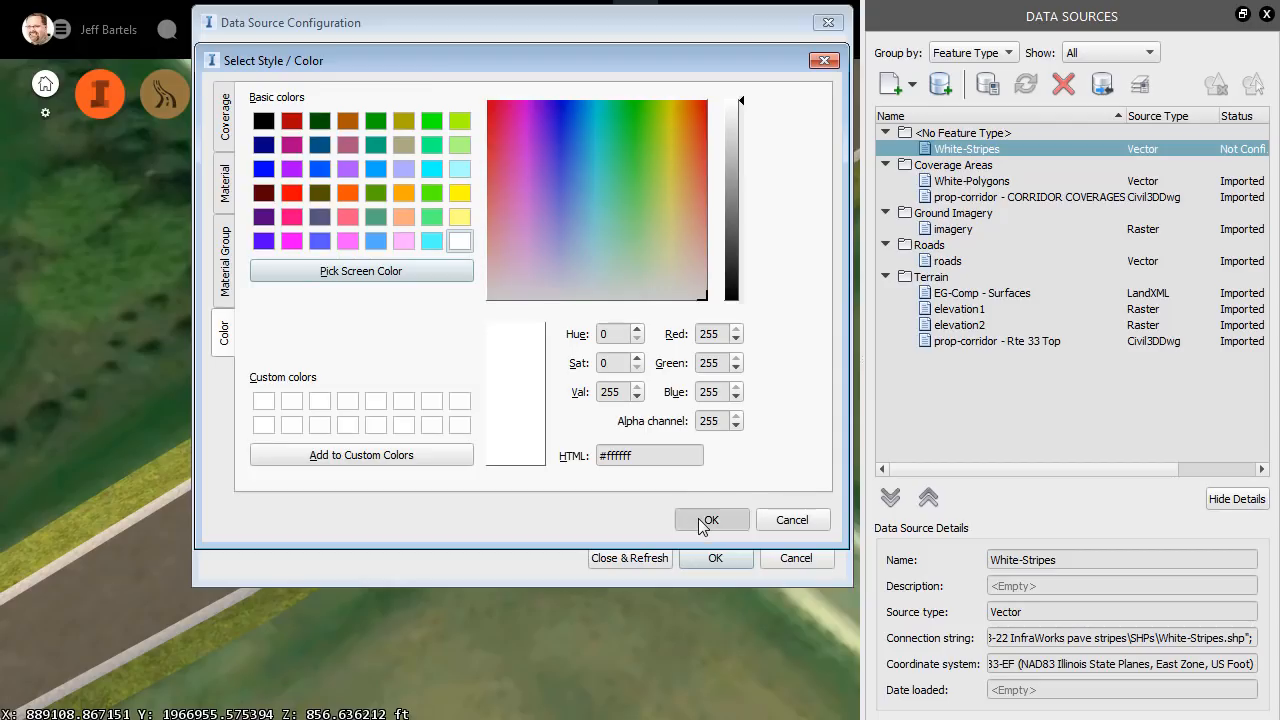
click(711, 519)
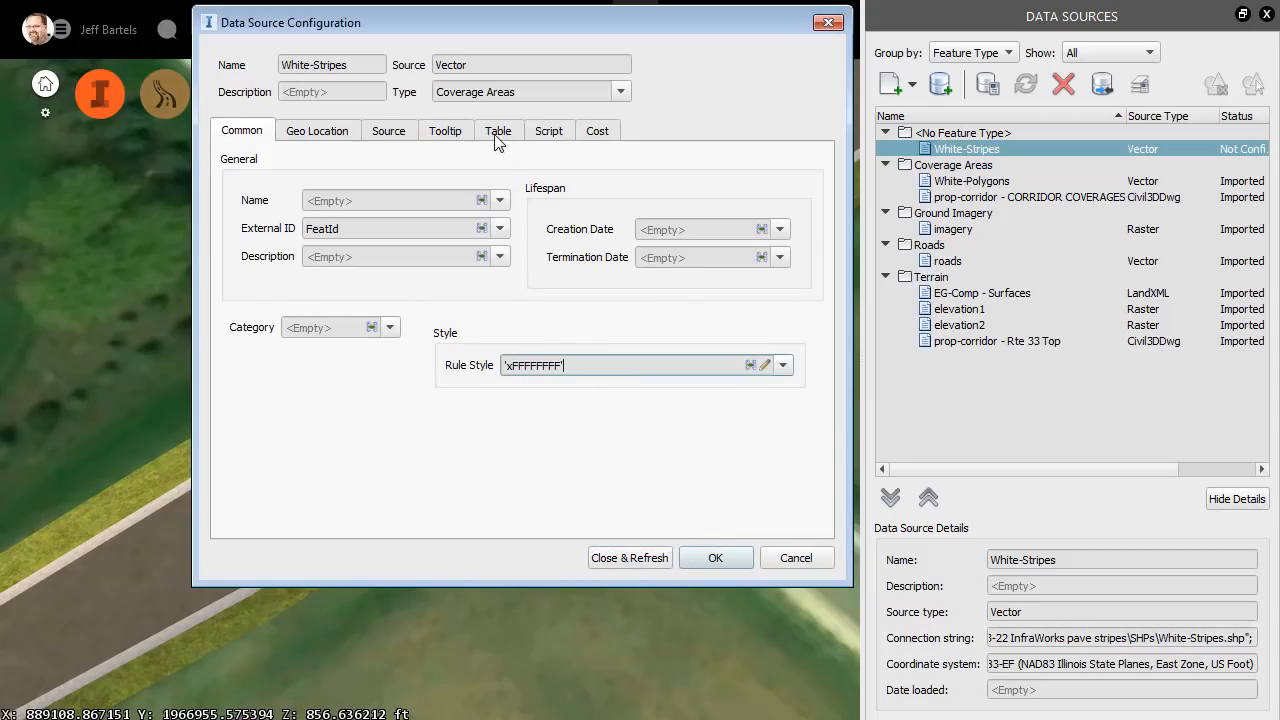
Set the White-Stripes coverage buffer to 0.25 in the property table
click(498, 130)
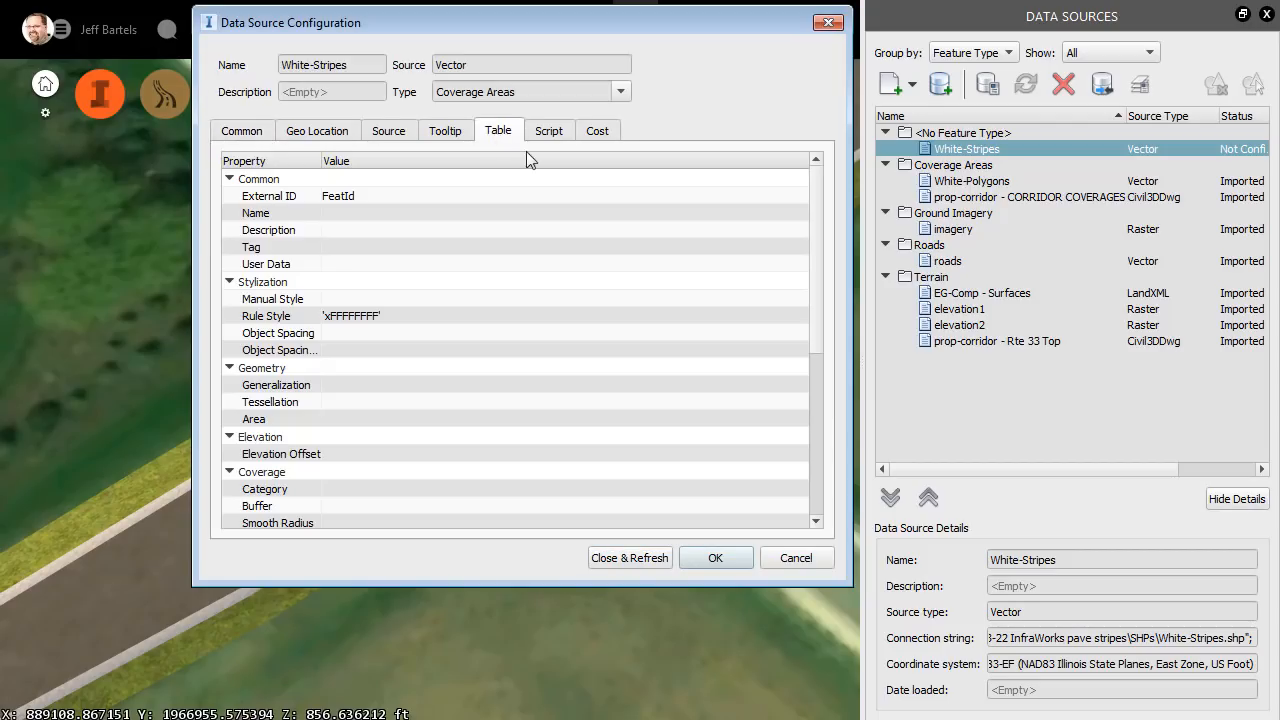
scroll(down, 3)
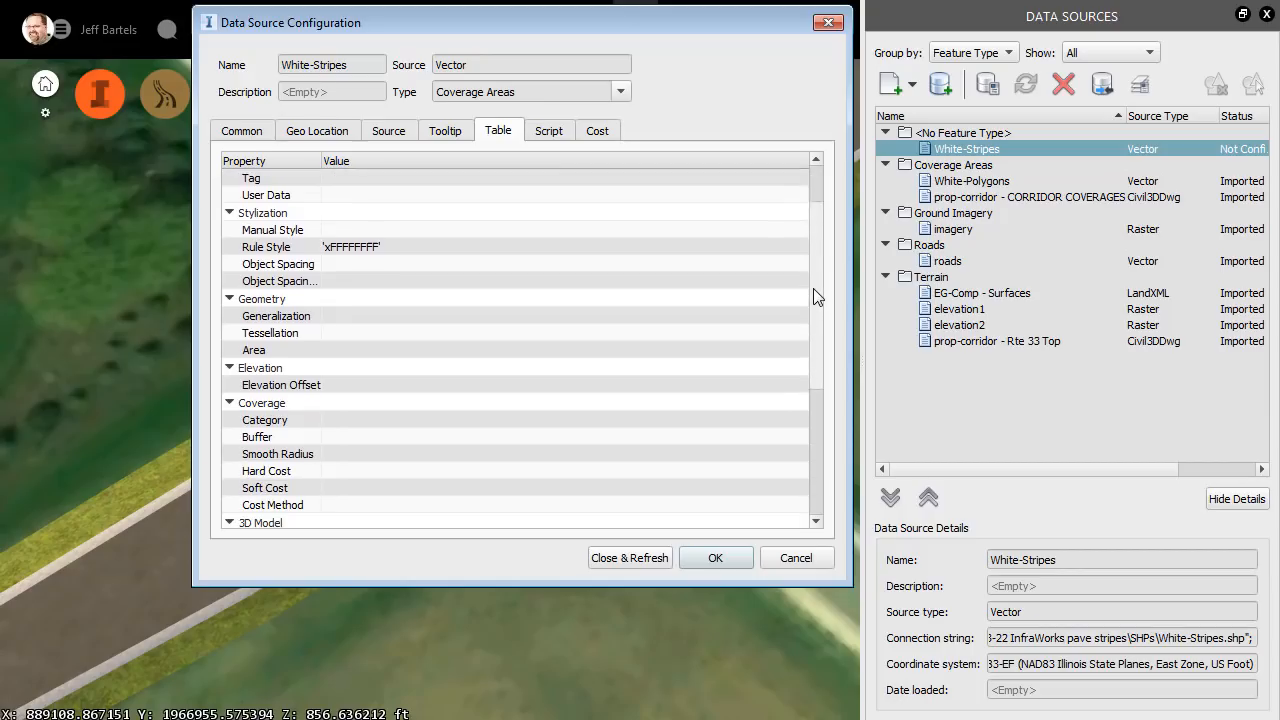
scroll(down, 3)
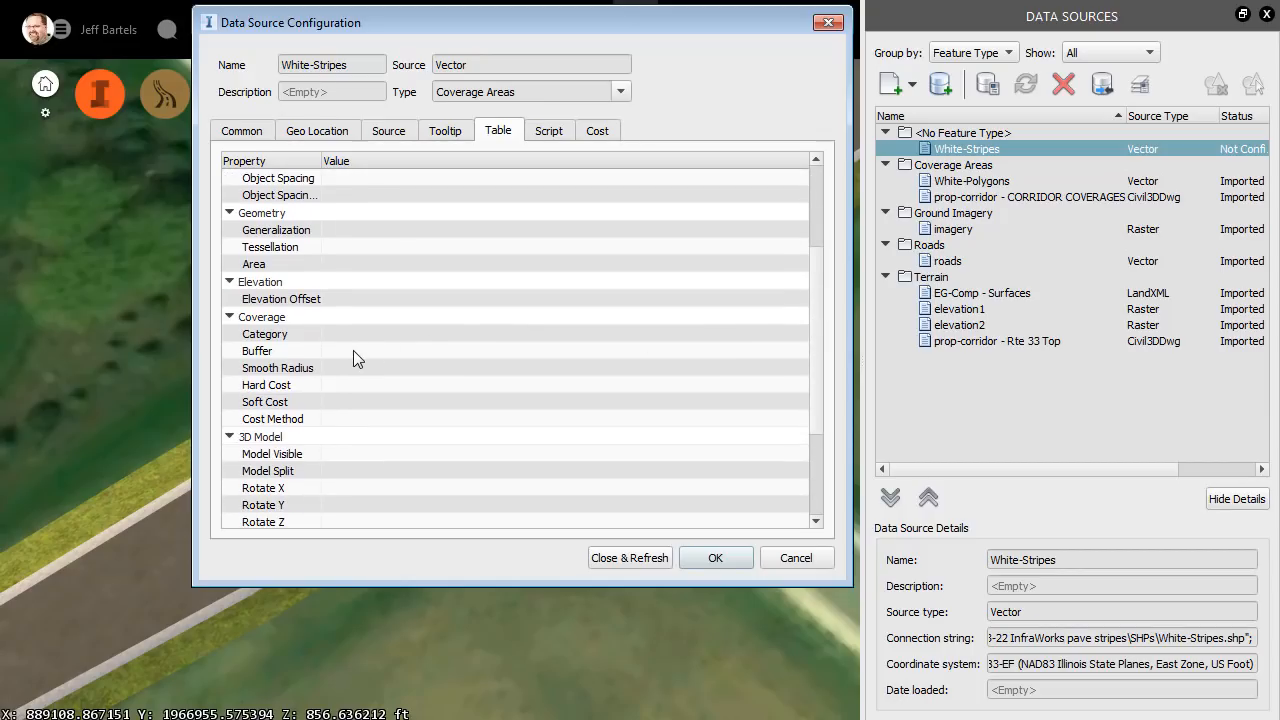
click(257, 350)
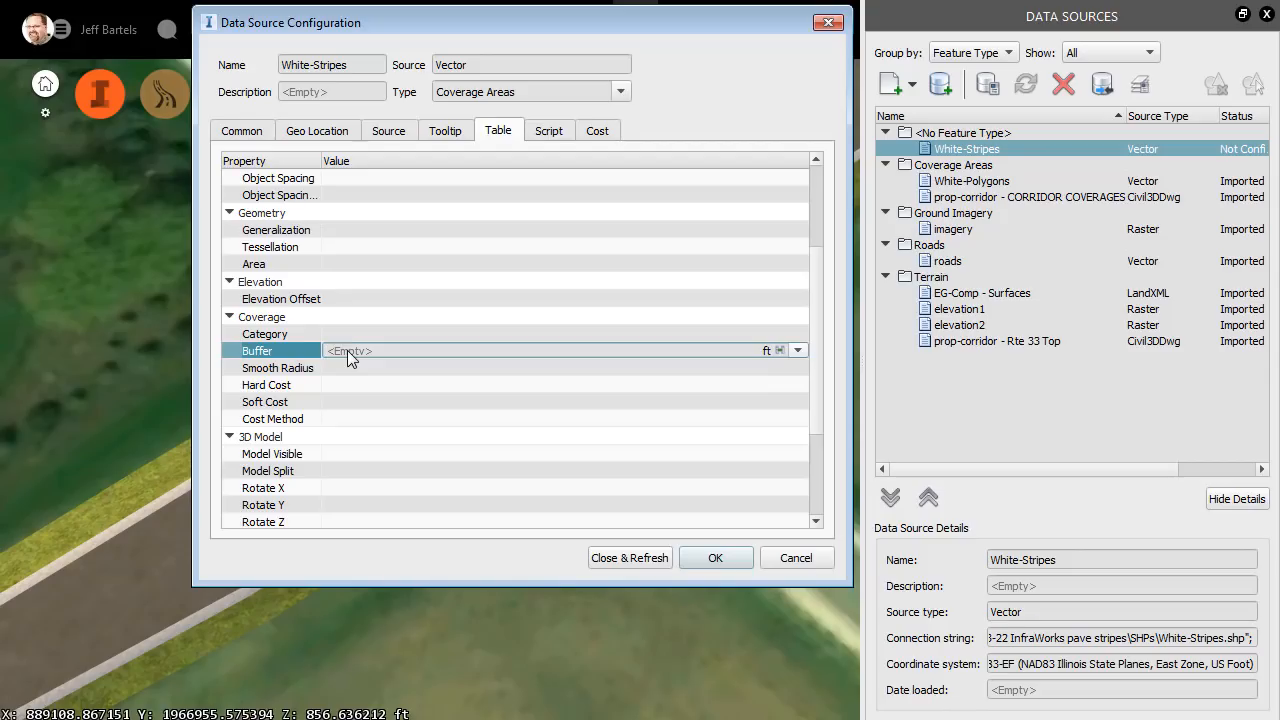
text(.2)
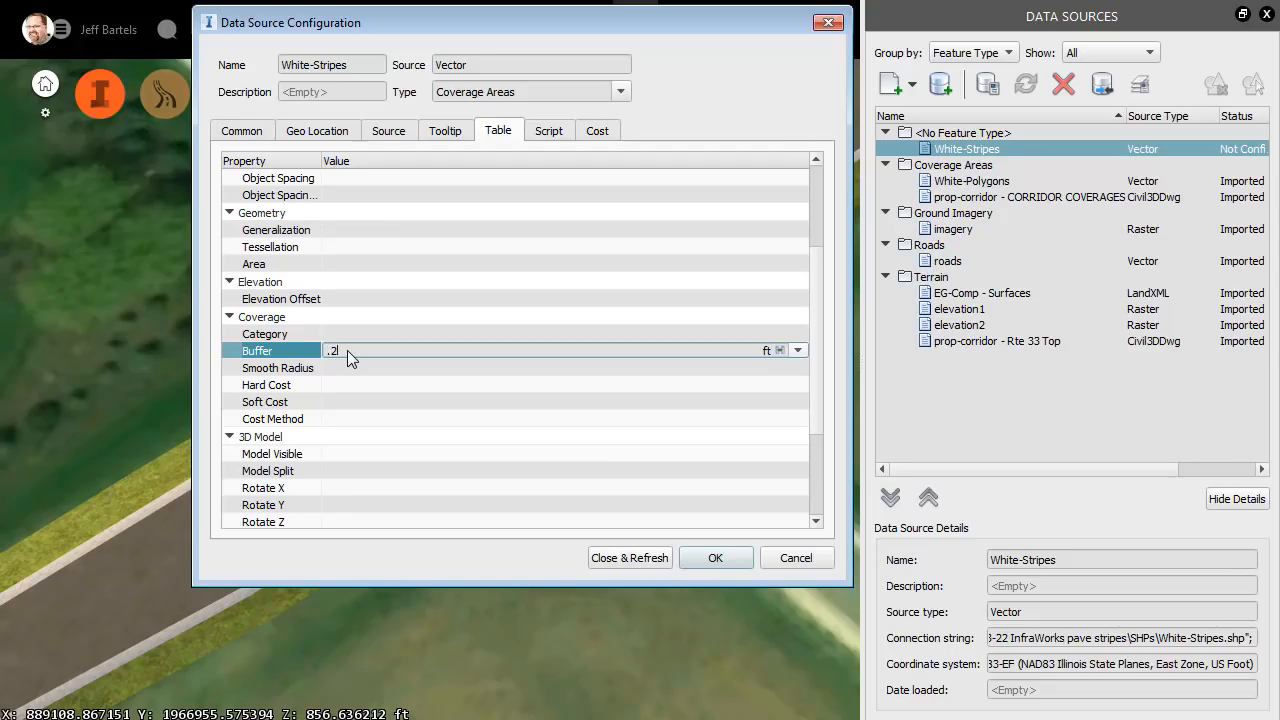
text(5)
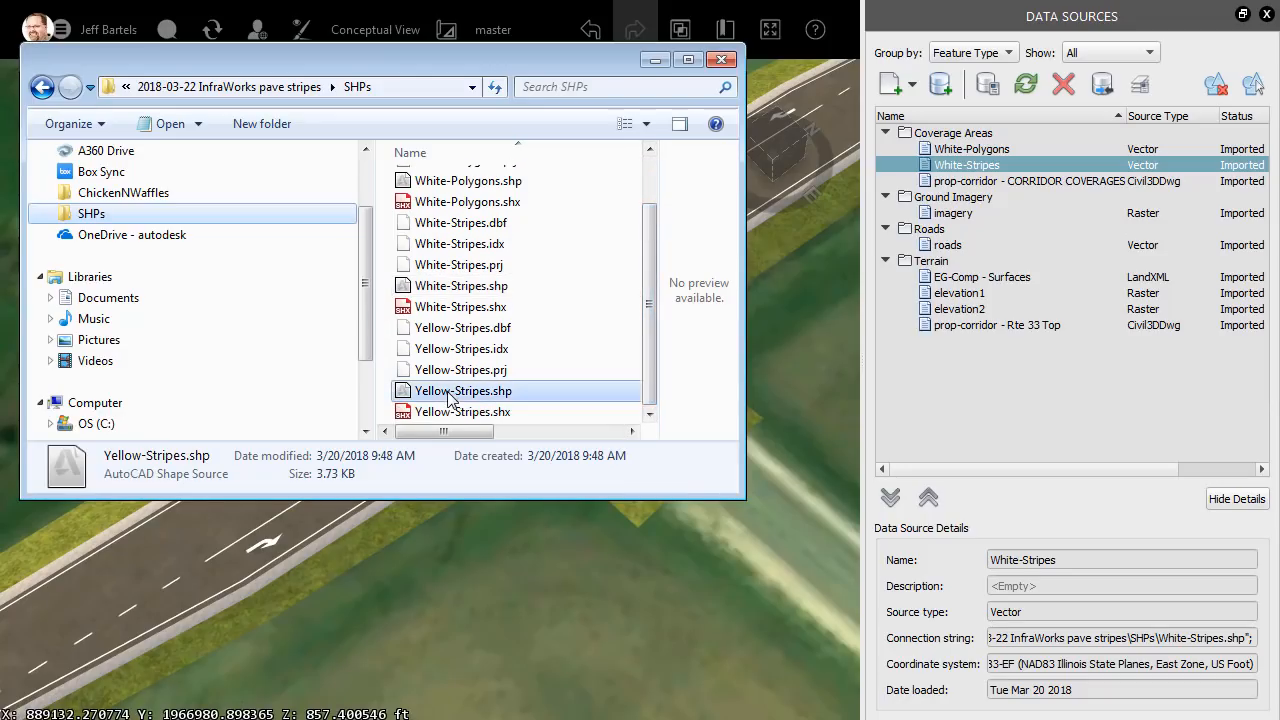
Bring Yellow-Stripes.shp into the model as a Coverage Areas source
drag(463, 390, 545, 550)
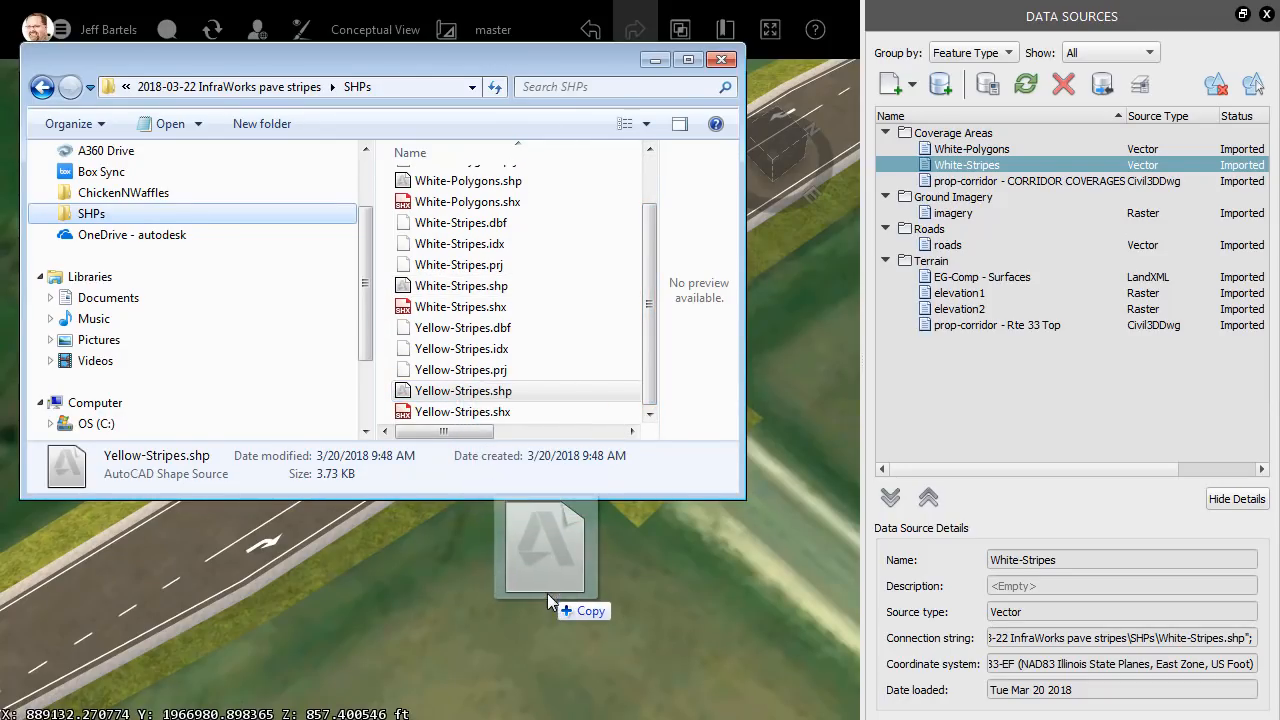
double_click(463, 390)
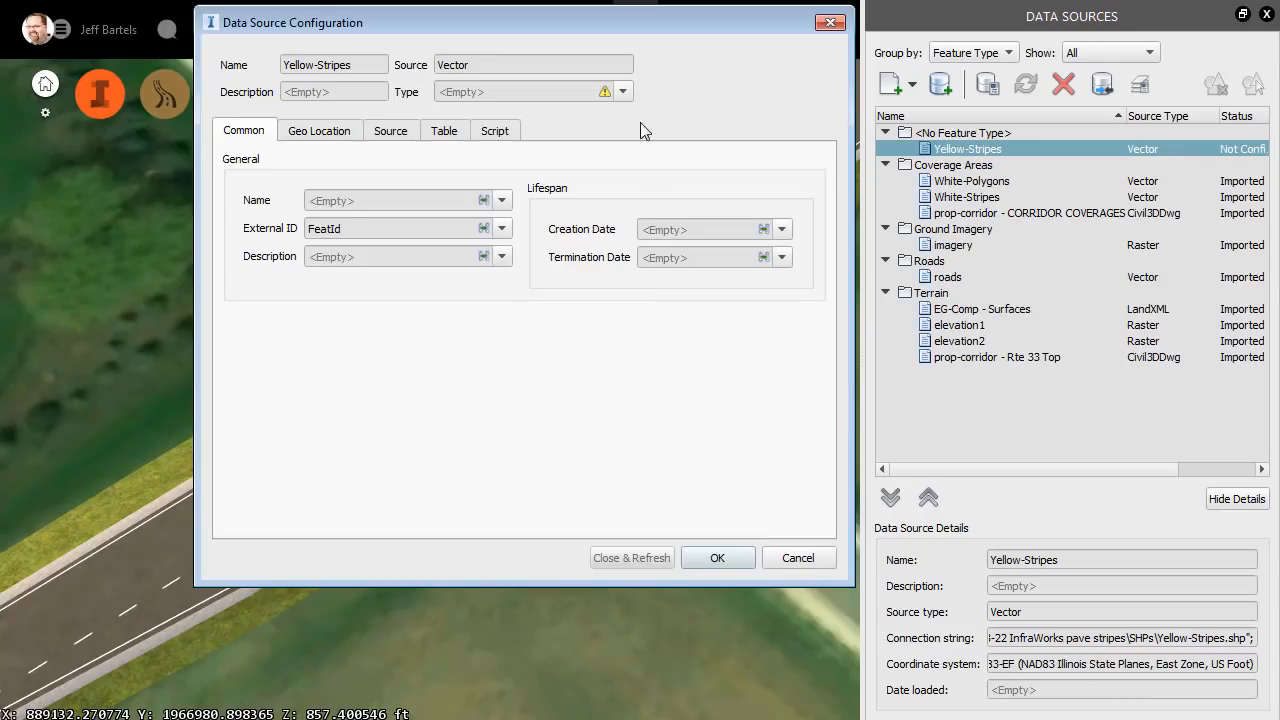
click(622, 91)
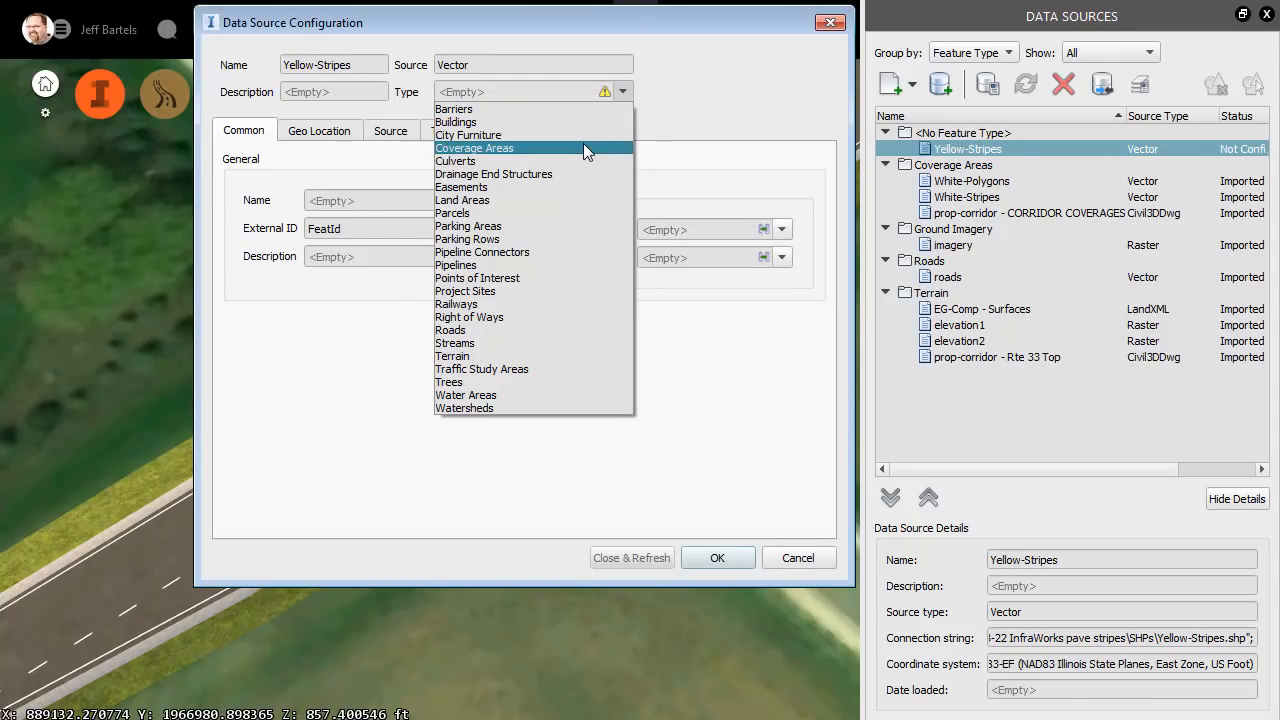
click(474, 148)
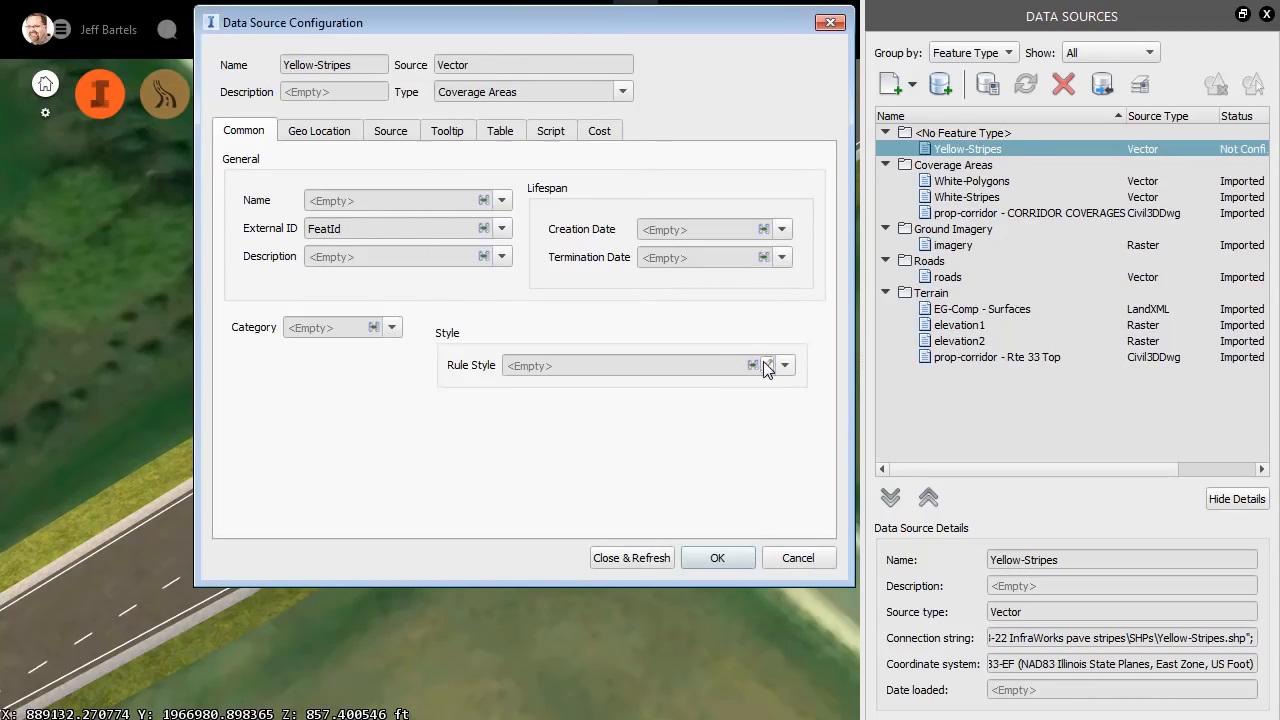
Style the yellow stripes orange with a 0.25 ft buffer and refresh the model
click(753, 365)
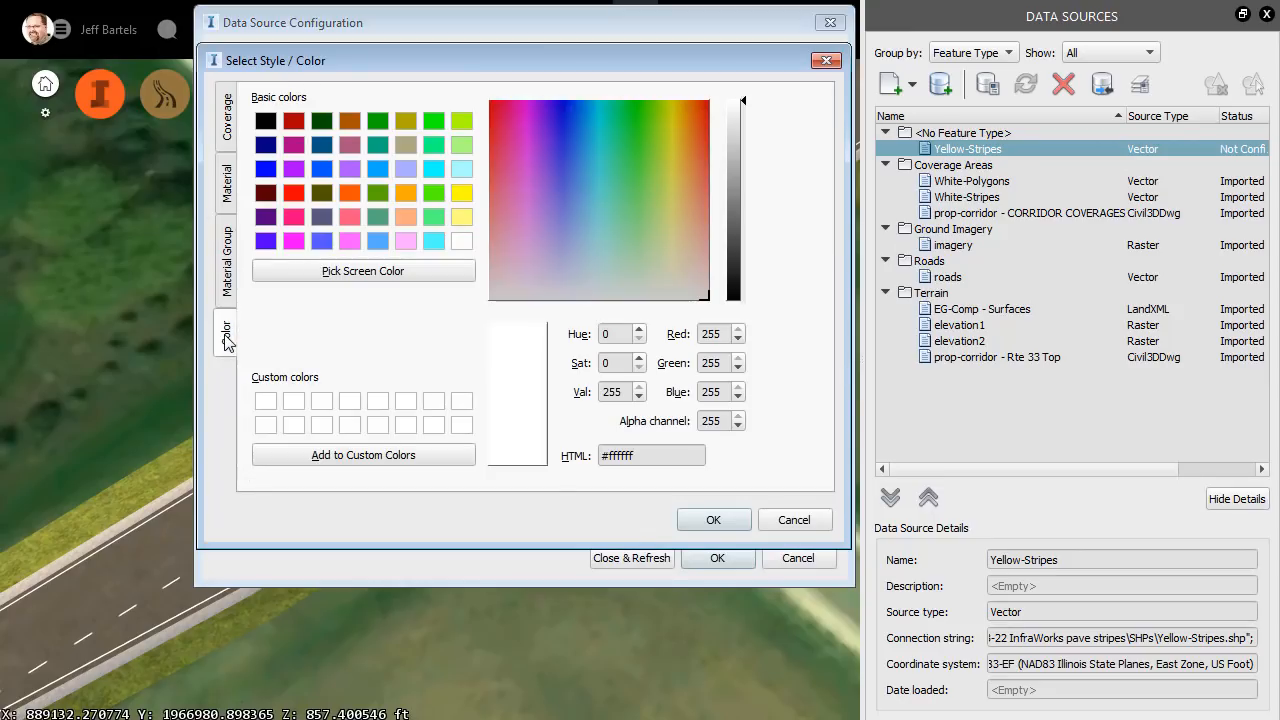
mouse_move(673, 184)
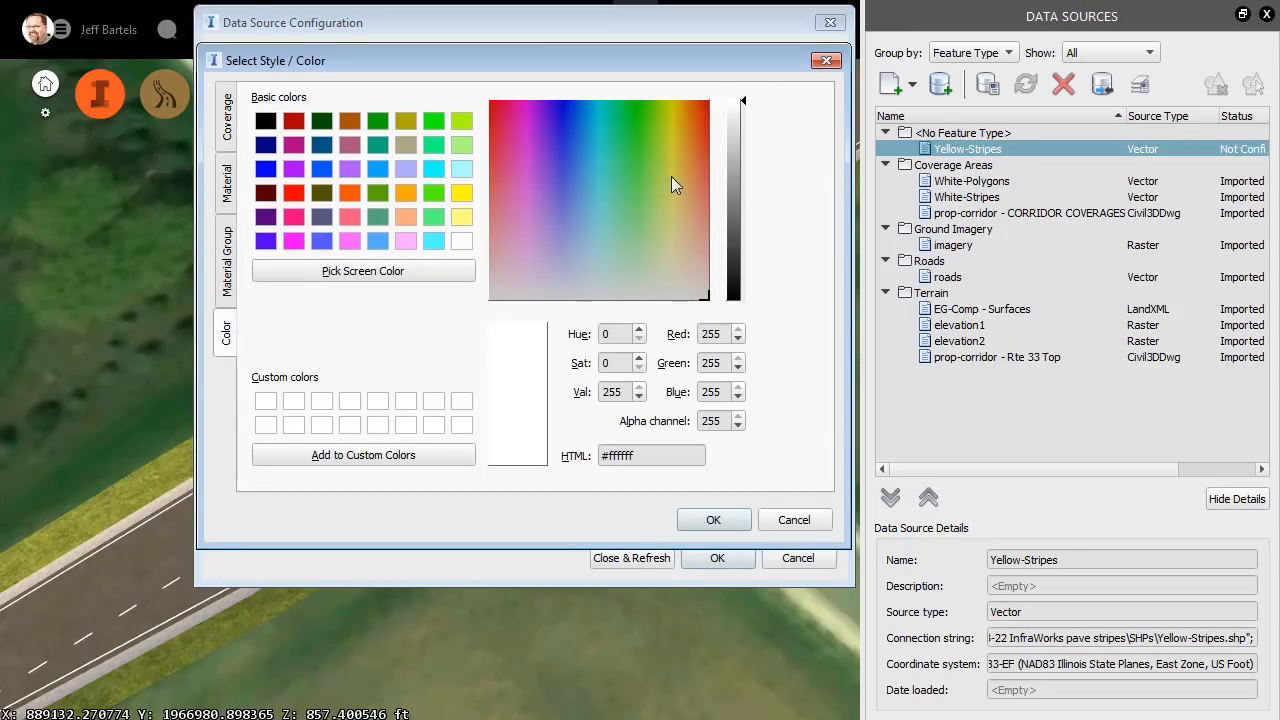
mouse_move(575, 252)
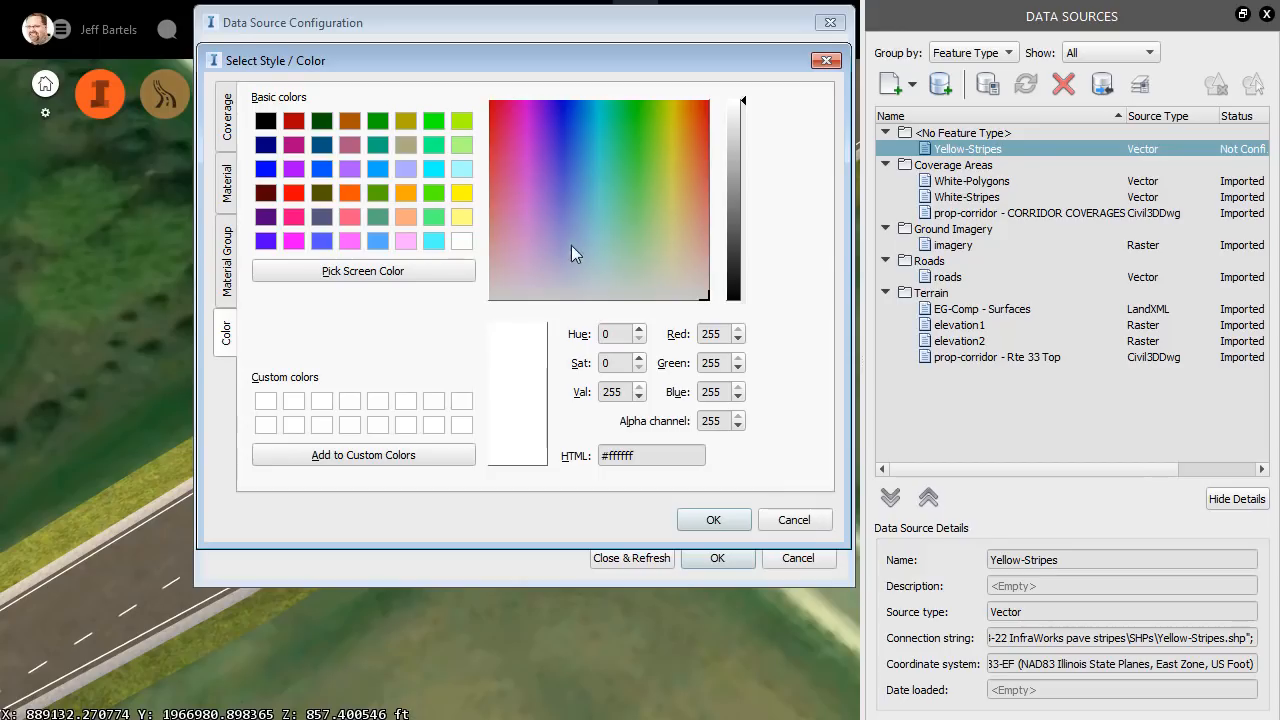
mouse_move(407, 196)
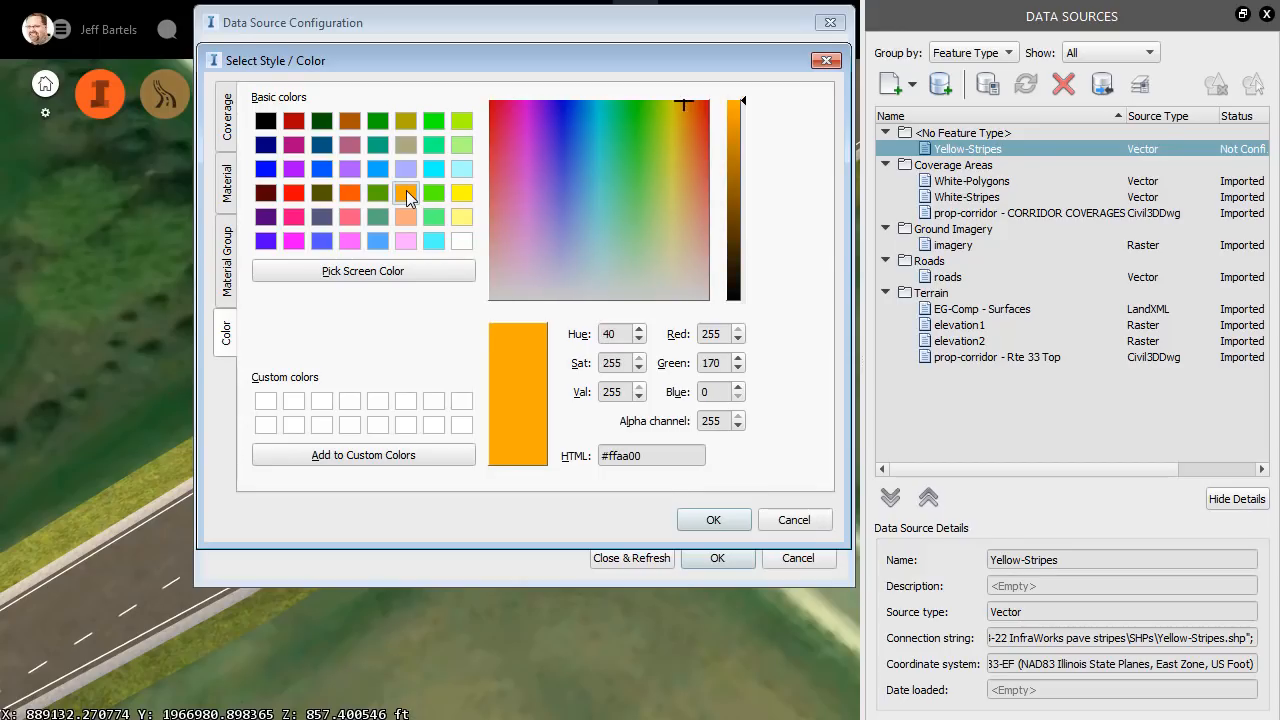
mouse_move(536, 361)
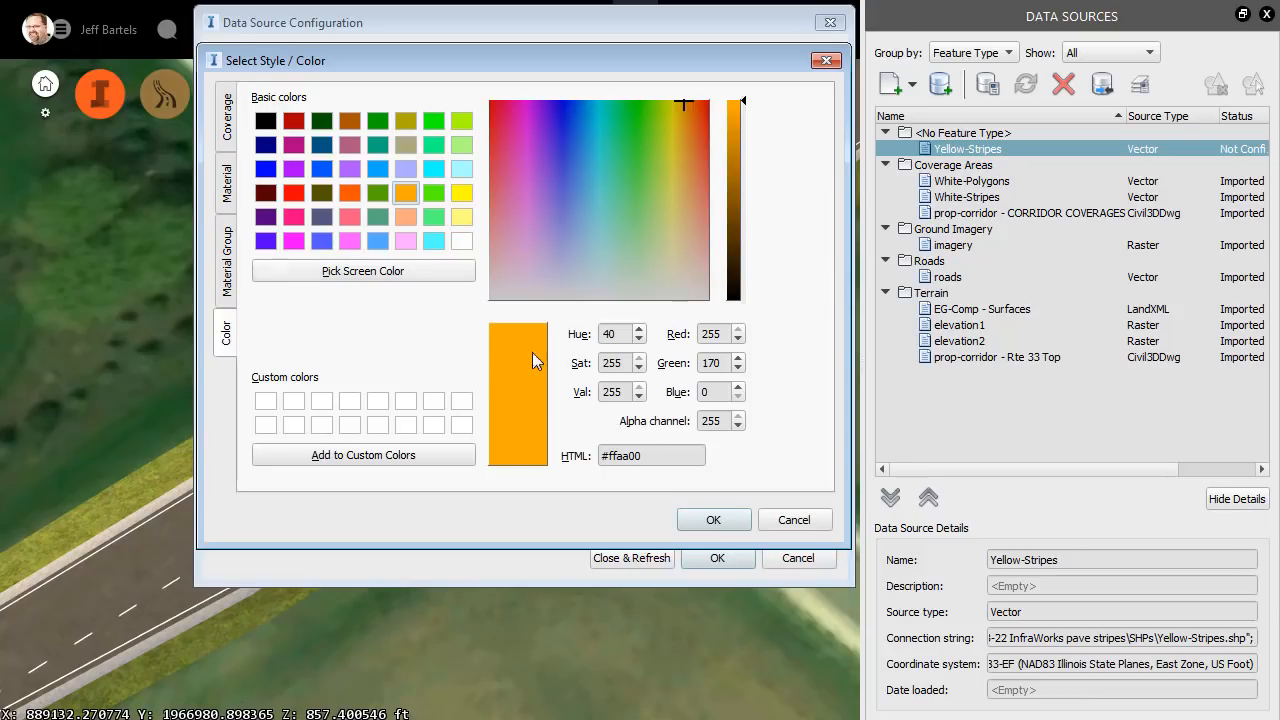
click(713, 519)
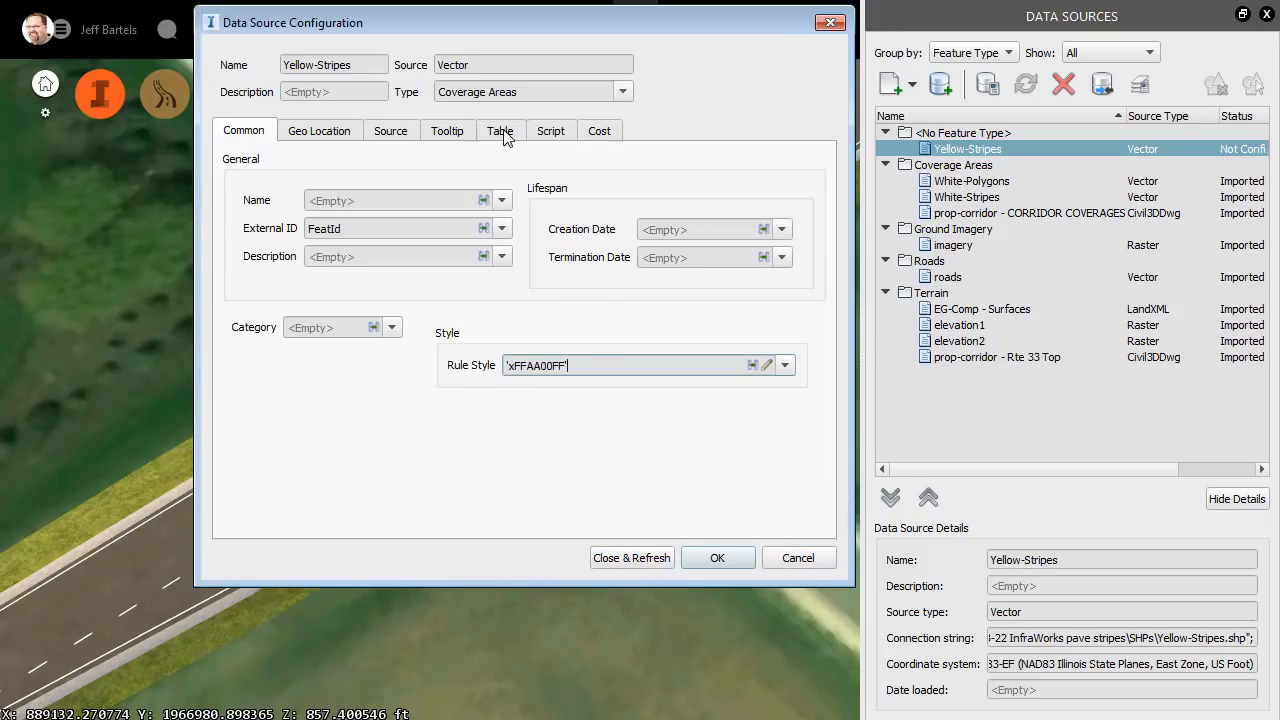
click(500, 130)
text(.)
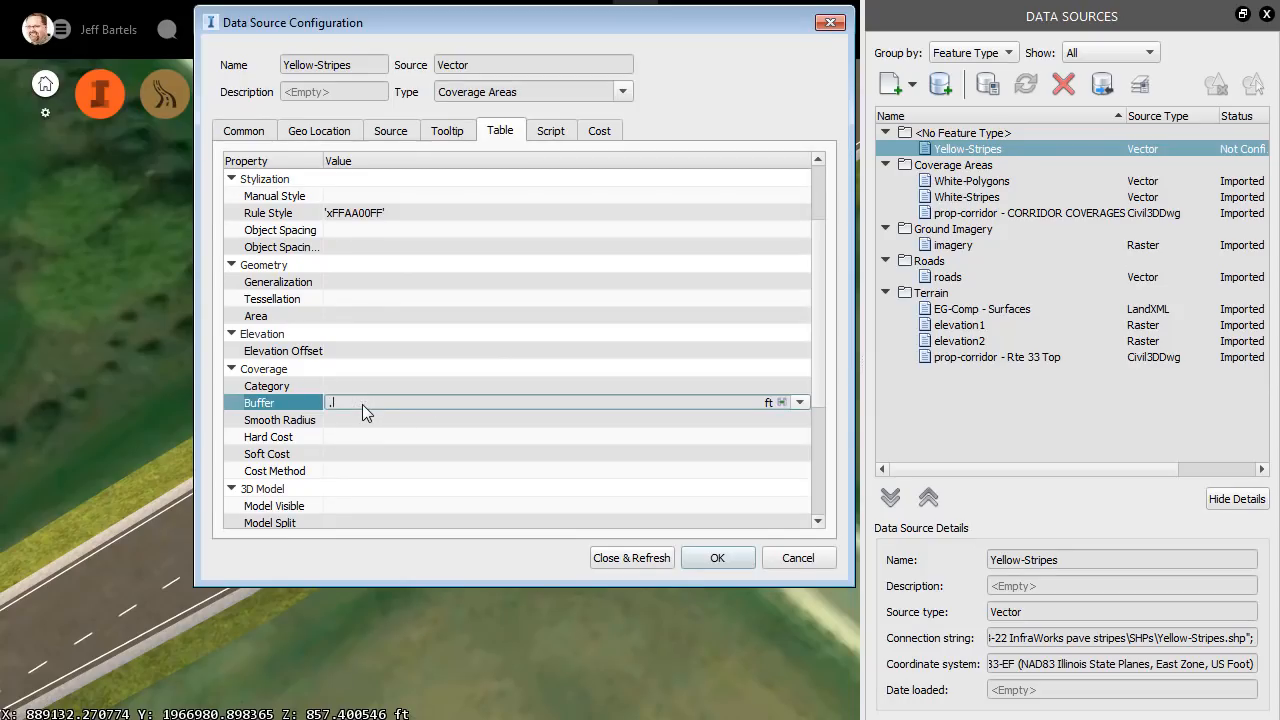
text(25 (ft)
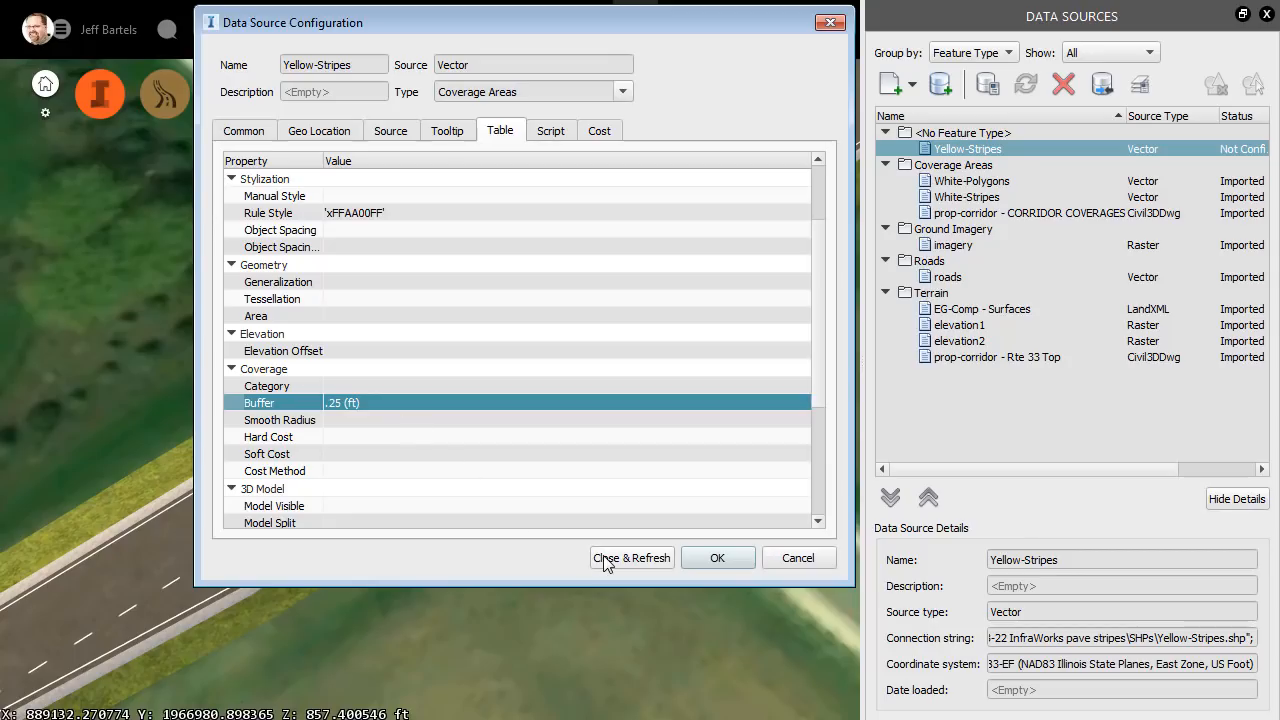
click(631, 558)
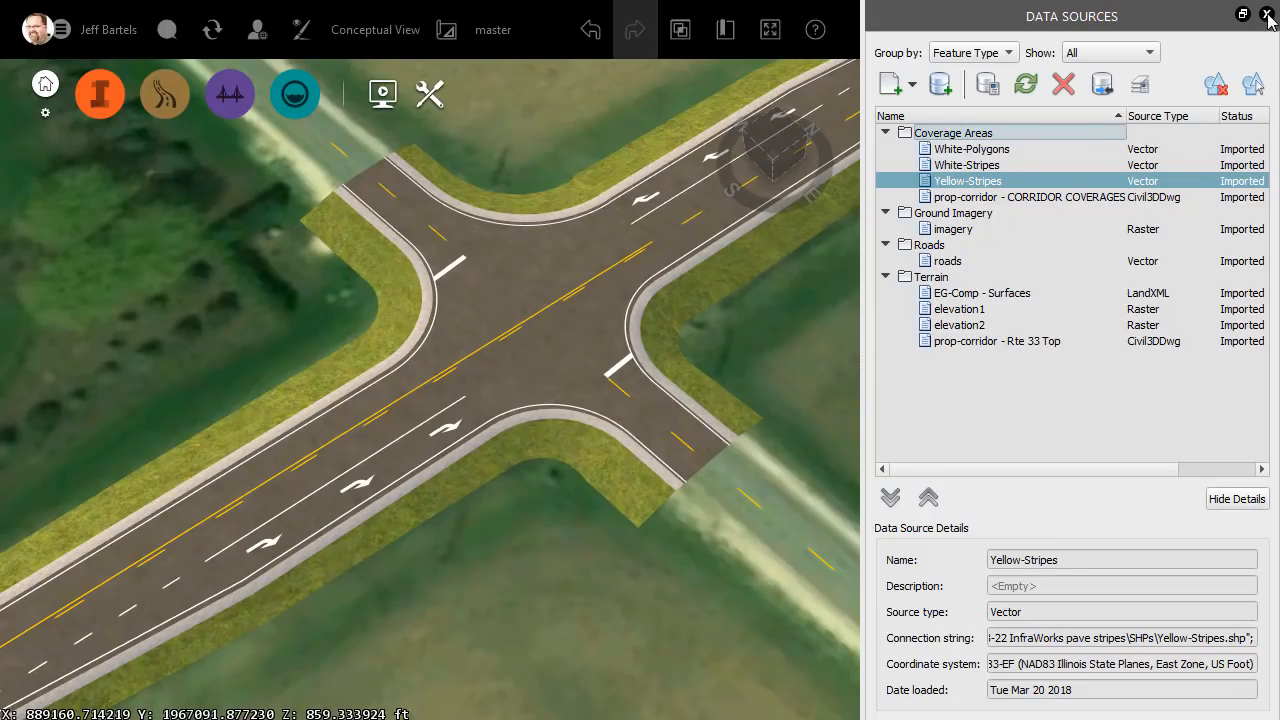
Close Data Sources and orbit along the intersection to view the white and orange stripes
click(1268, 15)
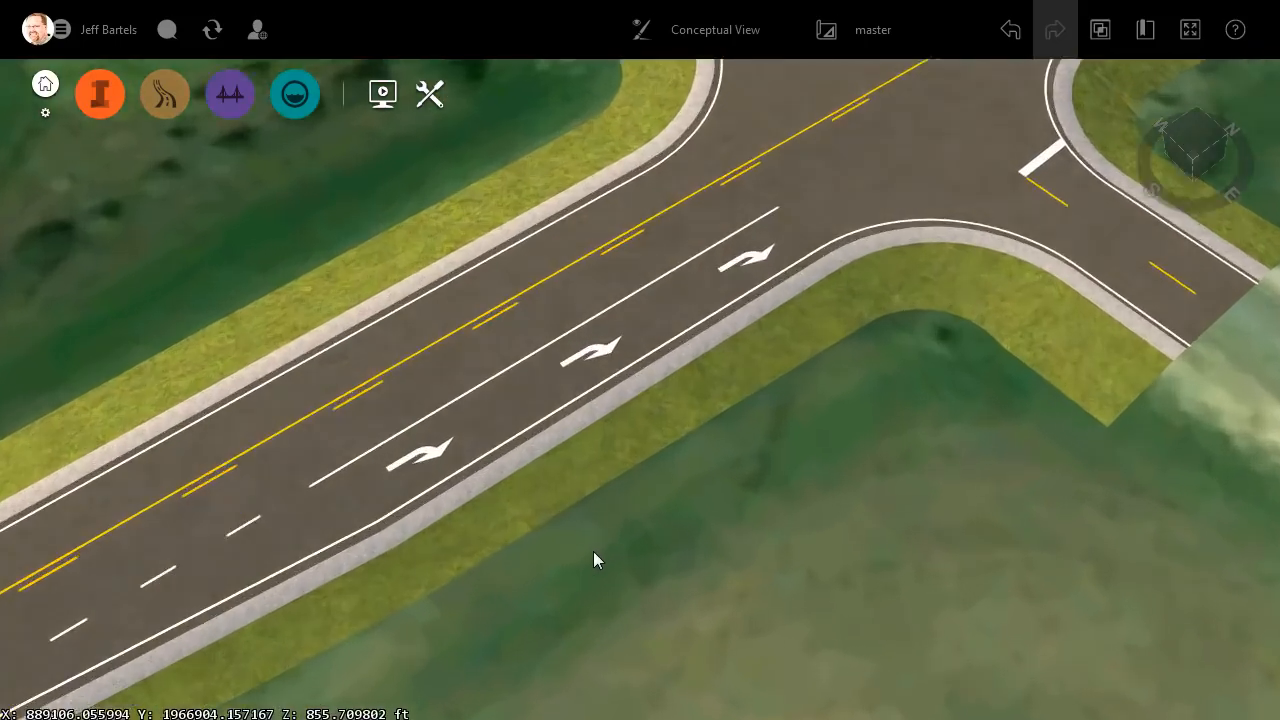
drag(595, 560, 820, 440)
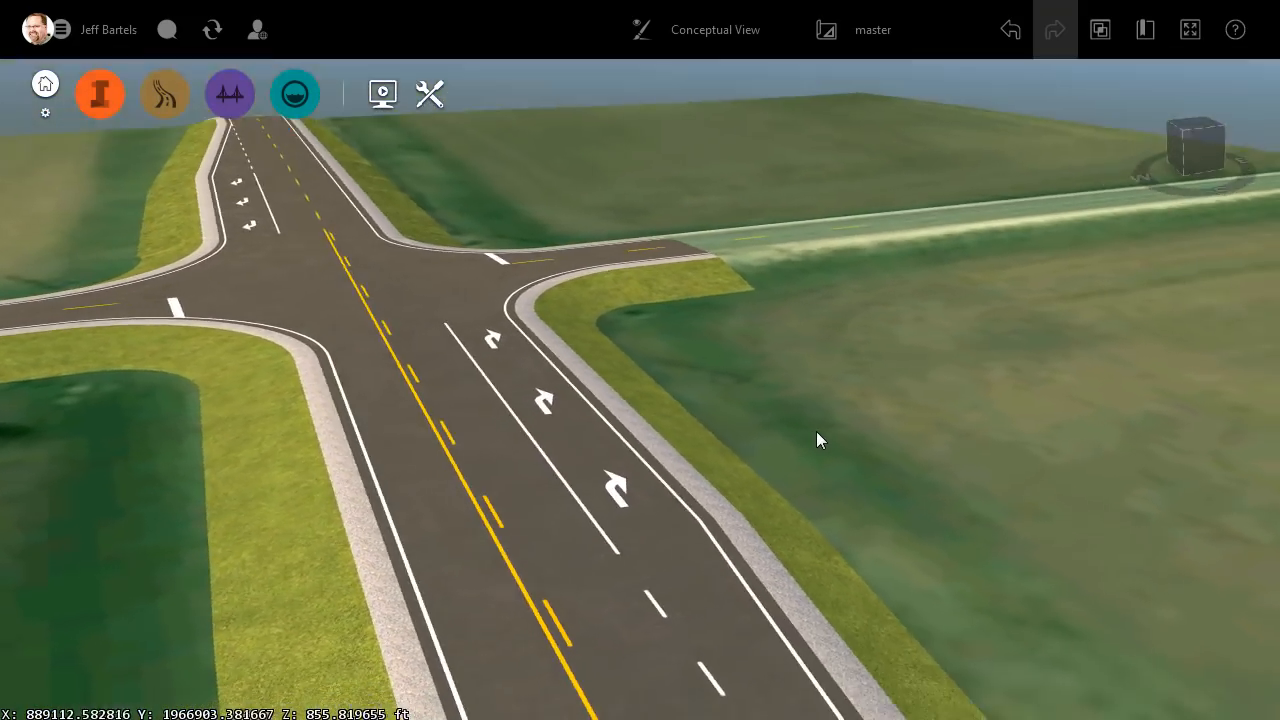